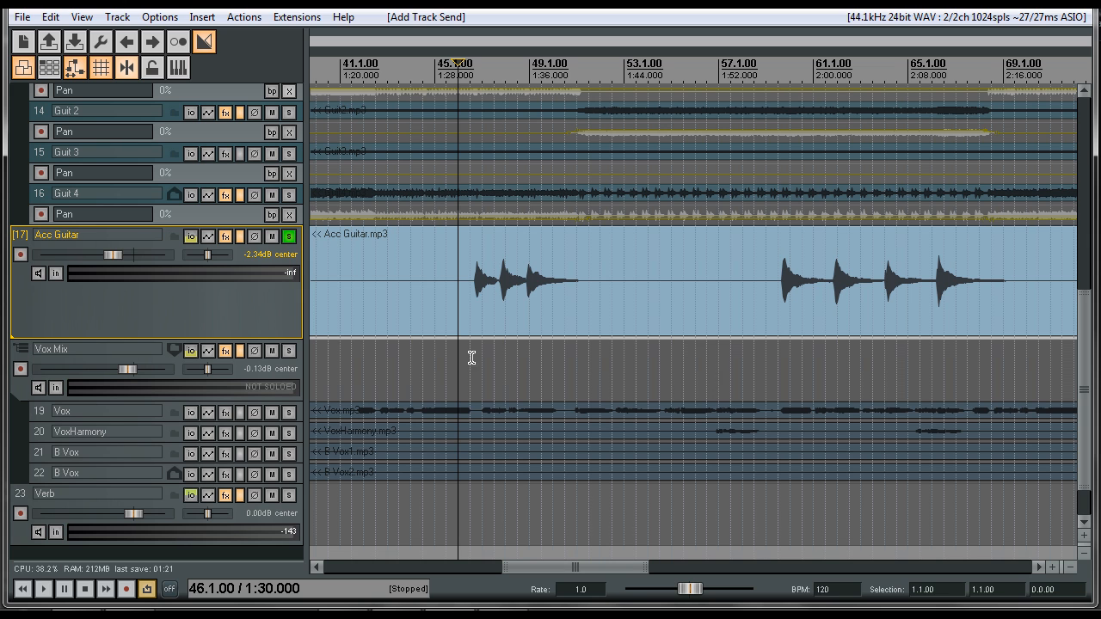
{"action": "mouse_move", "coordinate": [445, 262]}
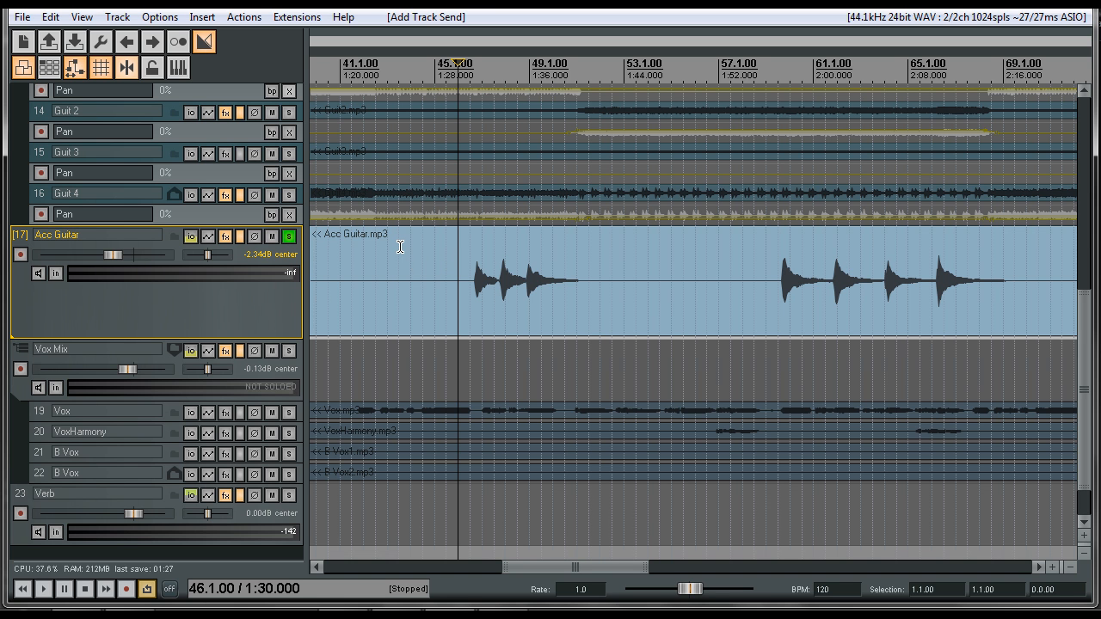
Select the Acc Guitar item and split it at each guitar strum
{"action": "left_click", "coordinate": [486, 279]}
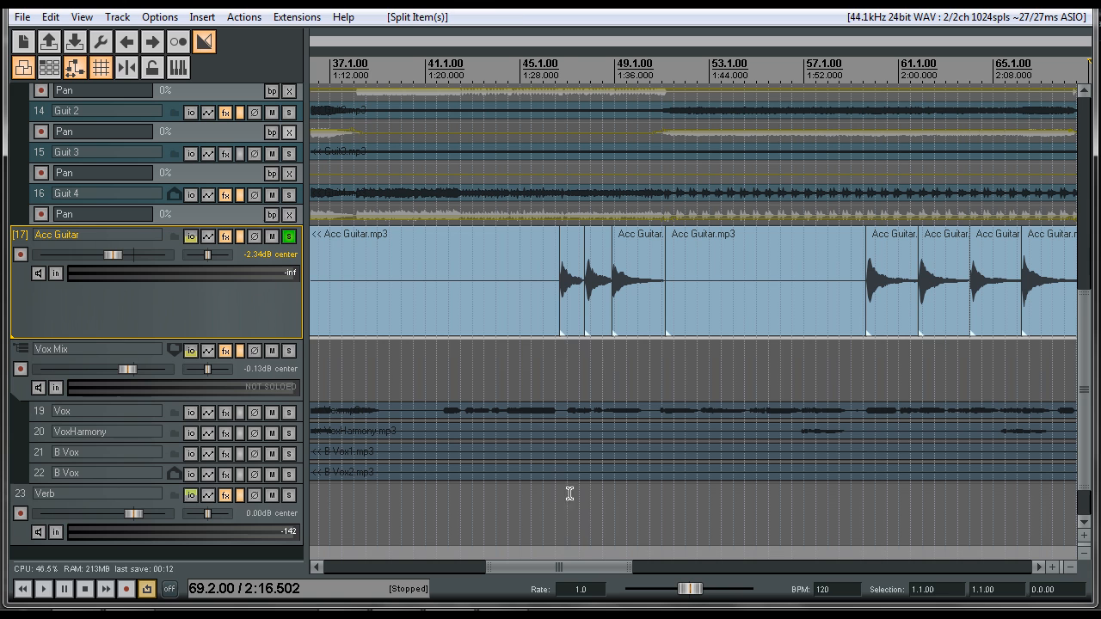
Select the early and later guitar-hit pieces and apply Normalize selected items
{"action": "left_click", "coordinate": [570, 283]}
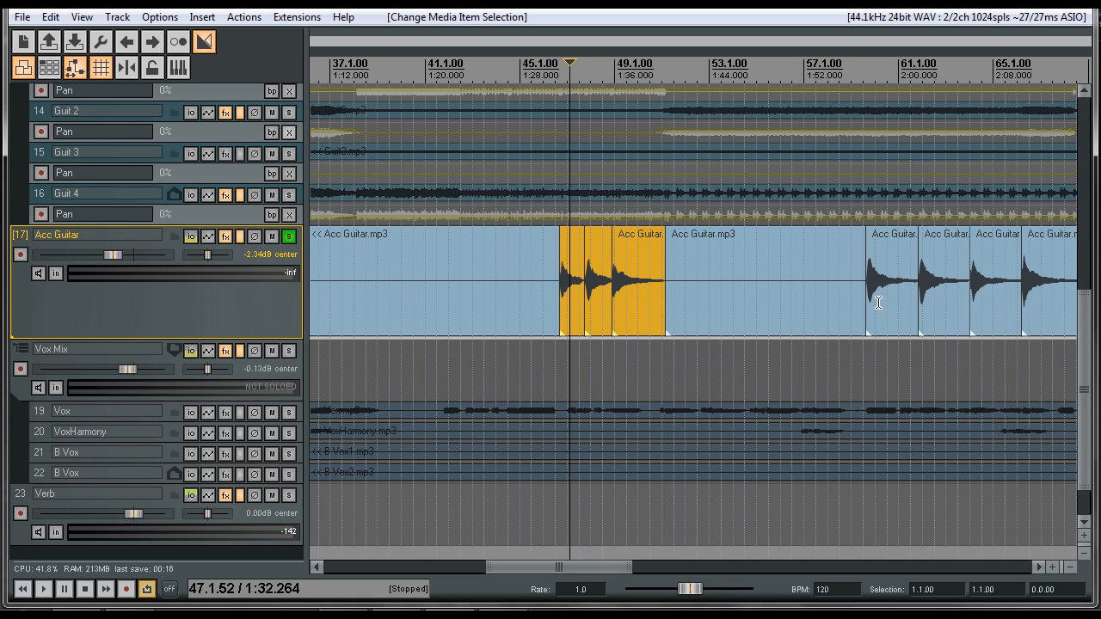
{"action": "left_click", "coordinate": [942, 284]}
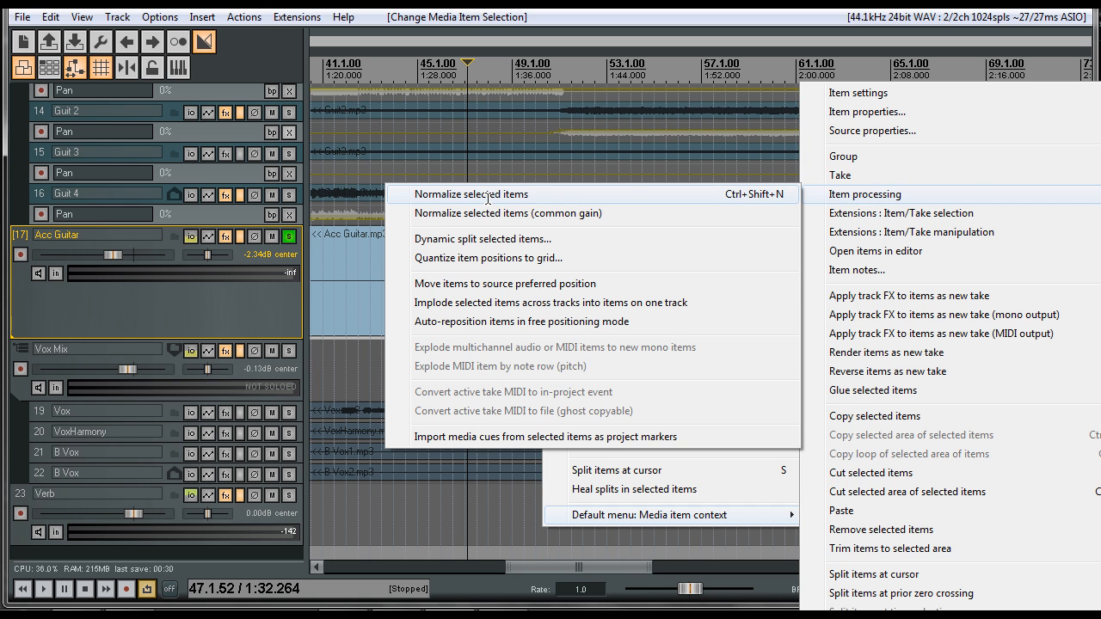
{"action": "left_click", "coordinate": [470, 194]}
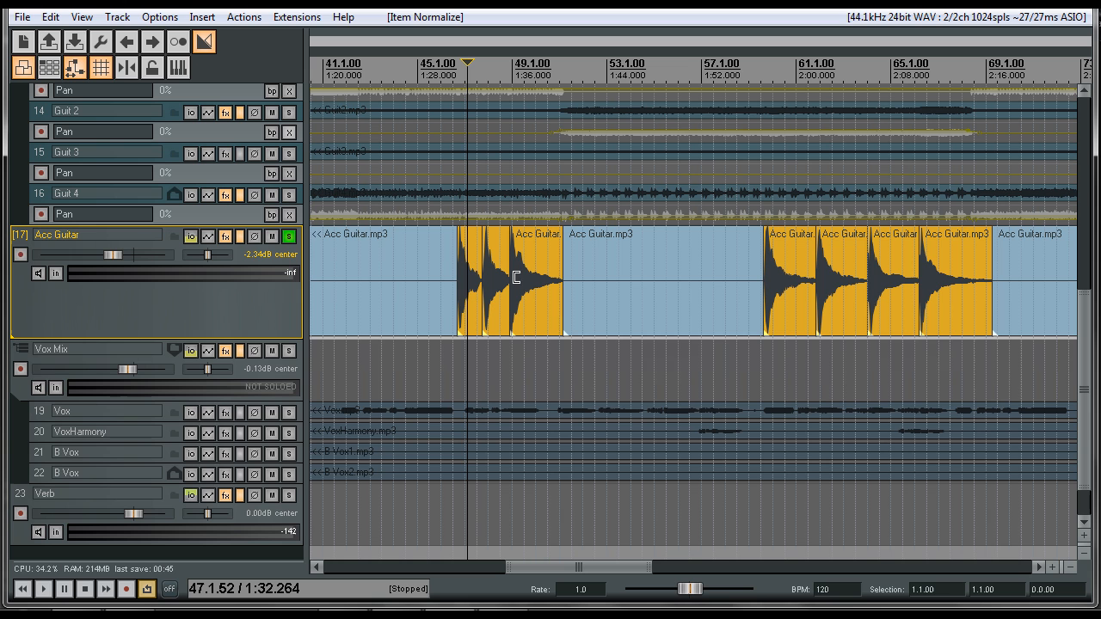
{"action": "mouse_move", "coordinate": [470, 264]}
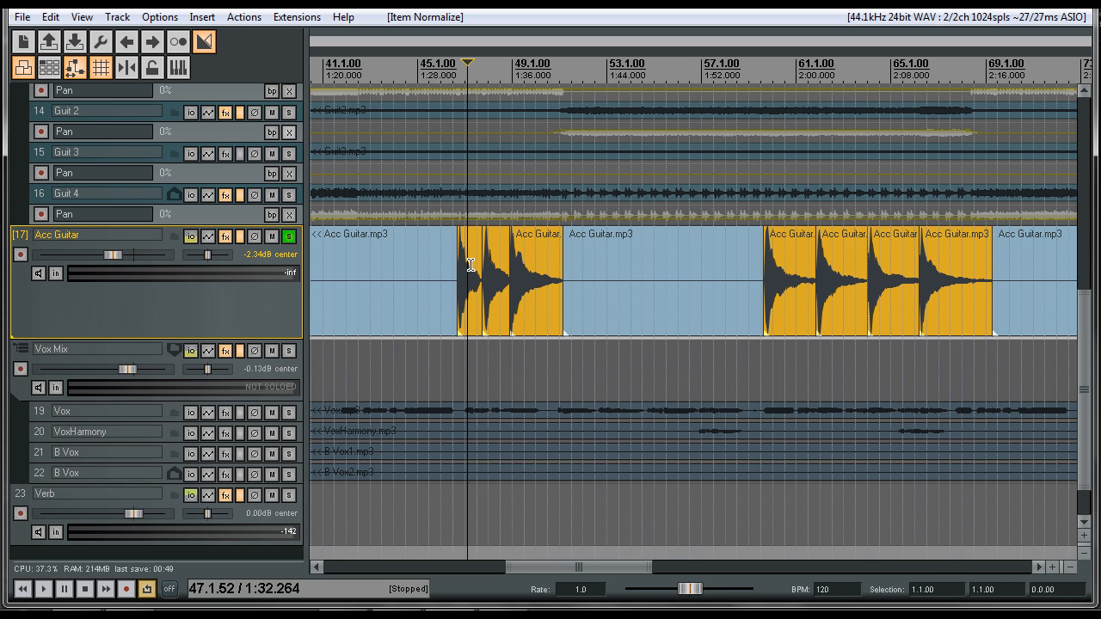
{"action": "mouse_move", "coordinate": [463, 255]}
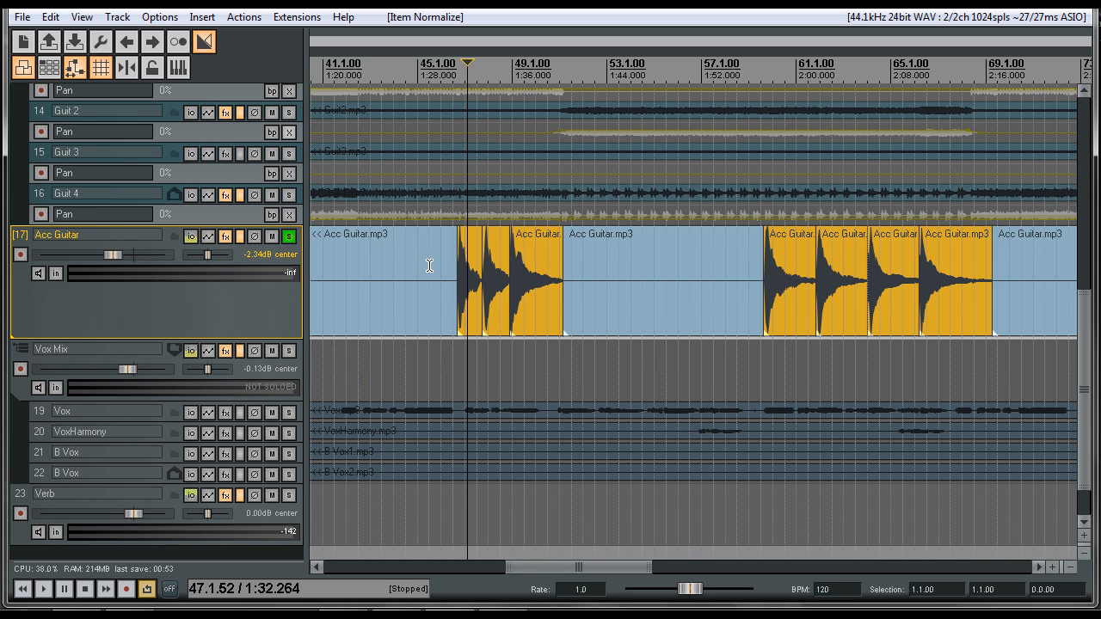
{"action": "mouse_move", "coordinate": [551, 253]}
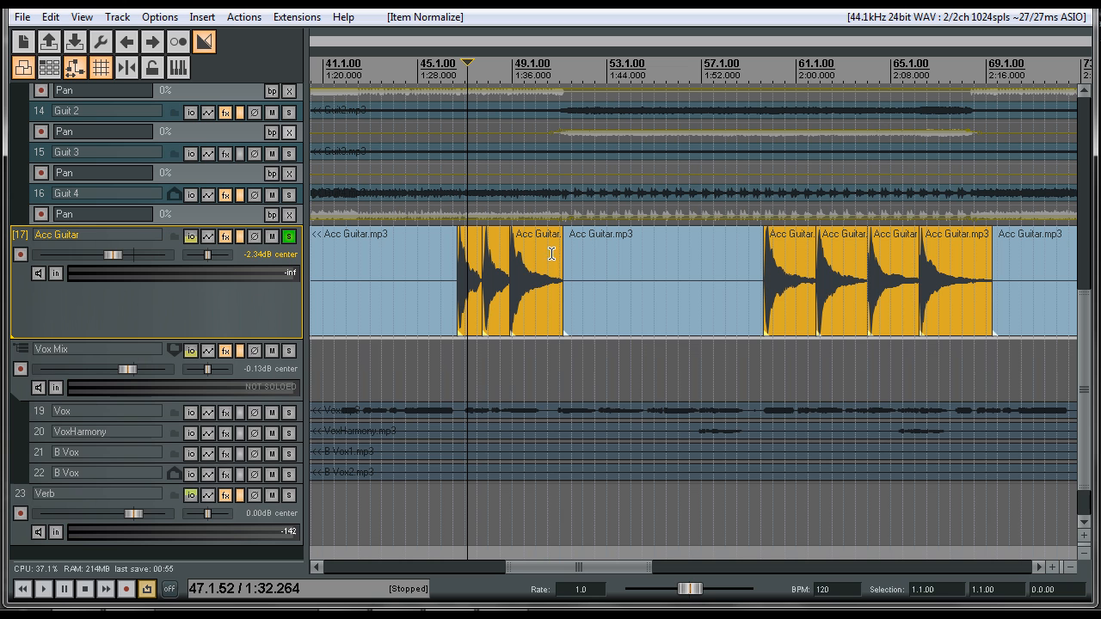
{"action": "mouse_move", "coordinate": [464, 233]}
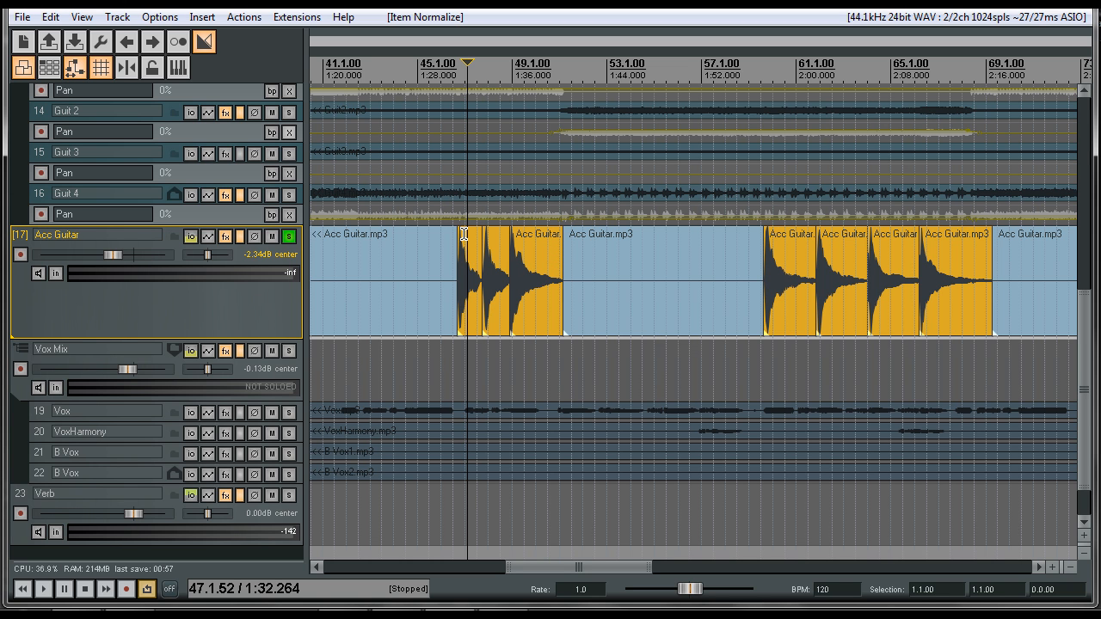
{"action": "mouse_move", "coordinate": [525, 249]}
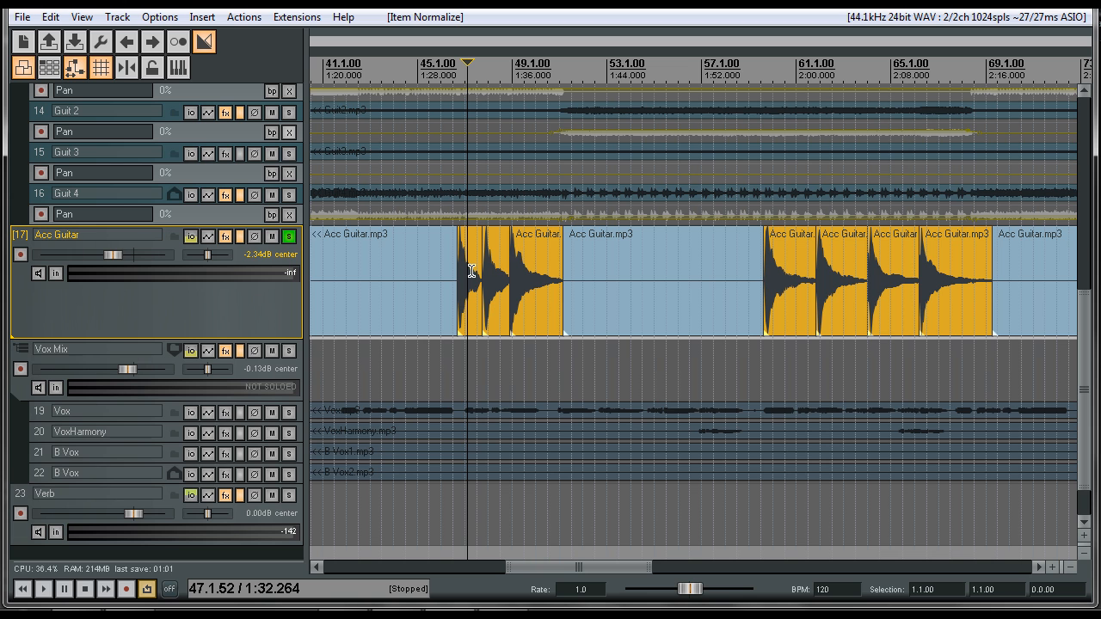
{"action": "mouse_move", "coordinate": [462, 254]}
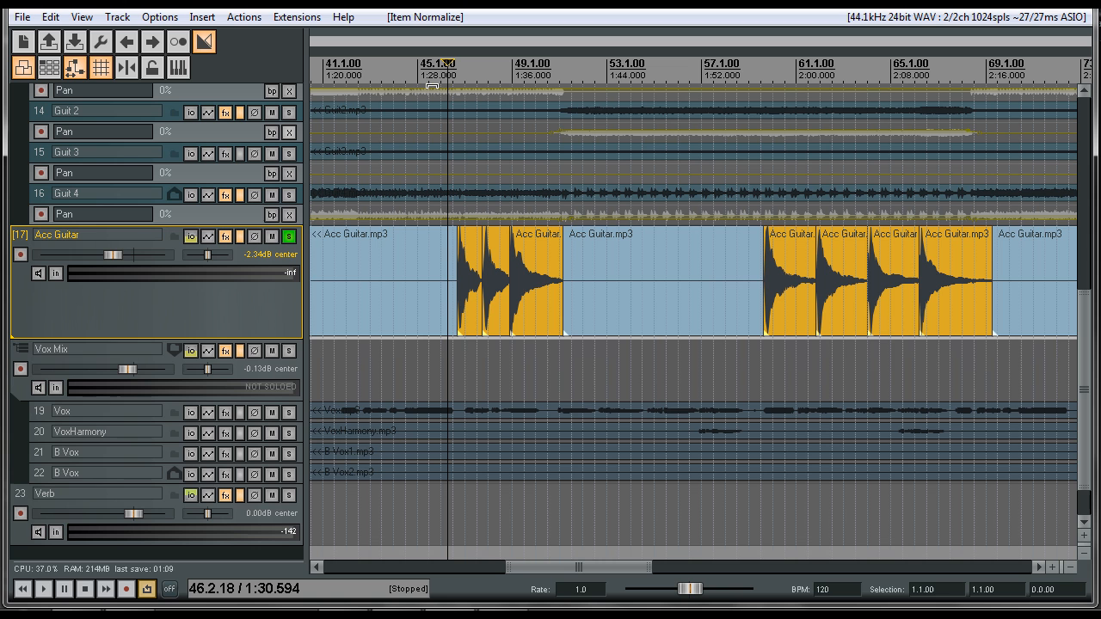
Play the project, tweak Density mkII in the Acc Guitar FX chain, then close it
{"action": "left_click", "coordinate": [43, 589]}
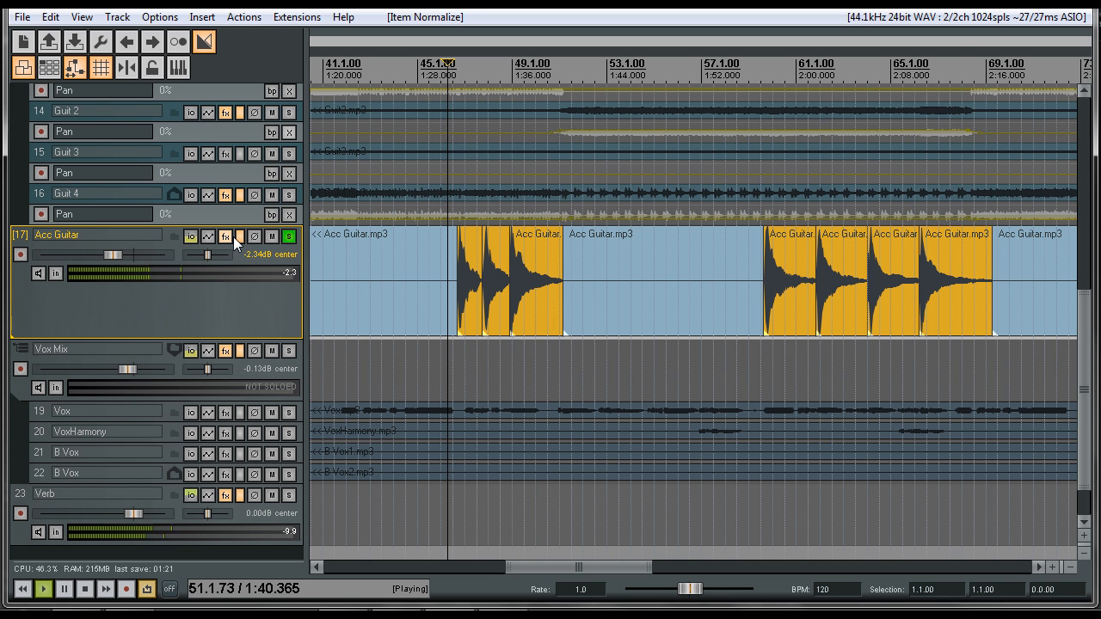
{"action": "left_click", "coordinate": [224, 235]}
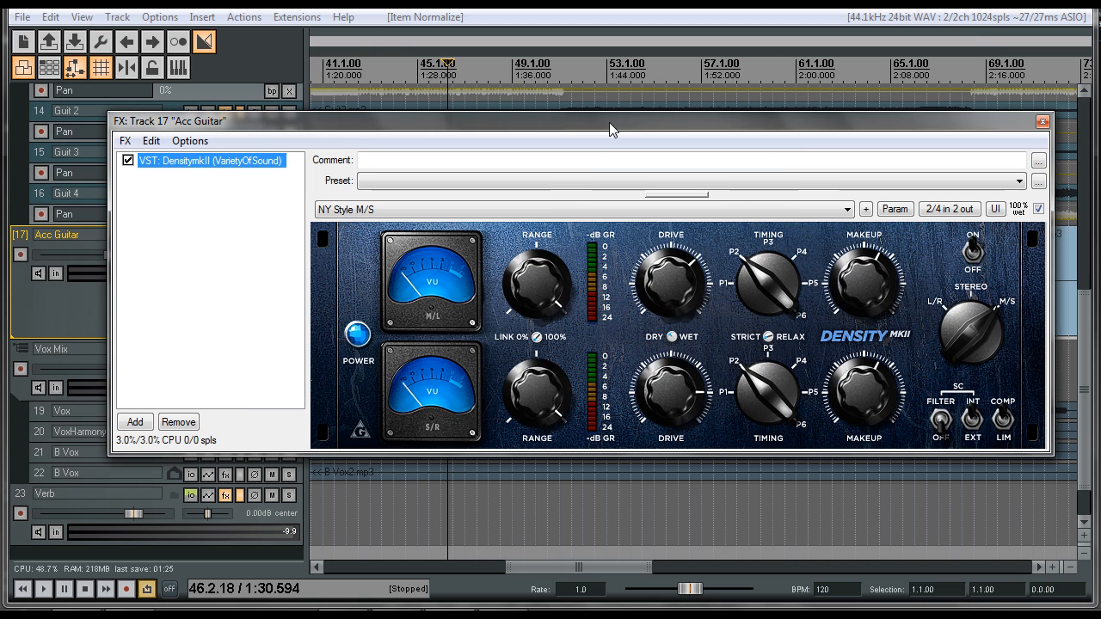
{"action": "mouse_move", "coordinate": [662, 290]}
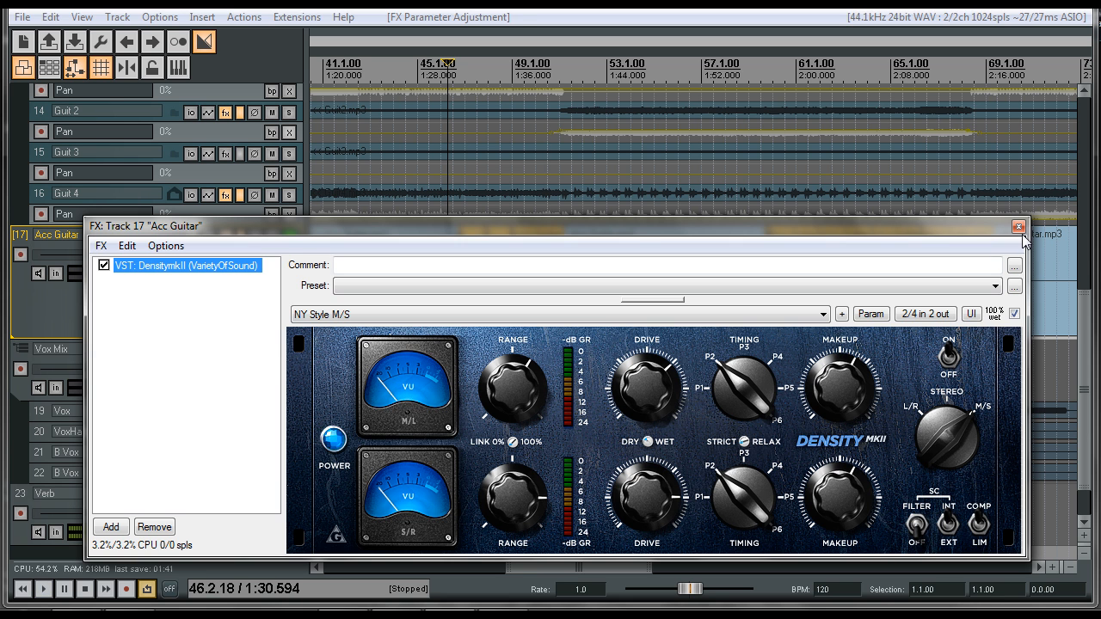
{"action": "left_click", "coordinate": [1019, 226]}
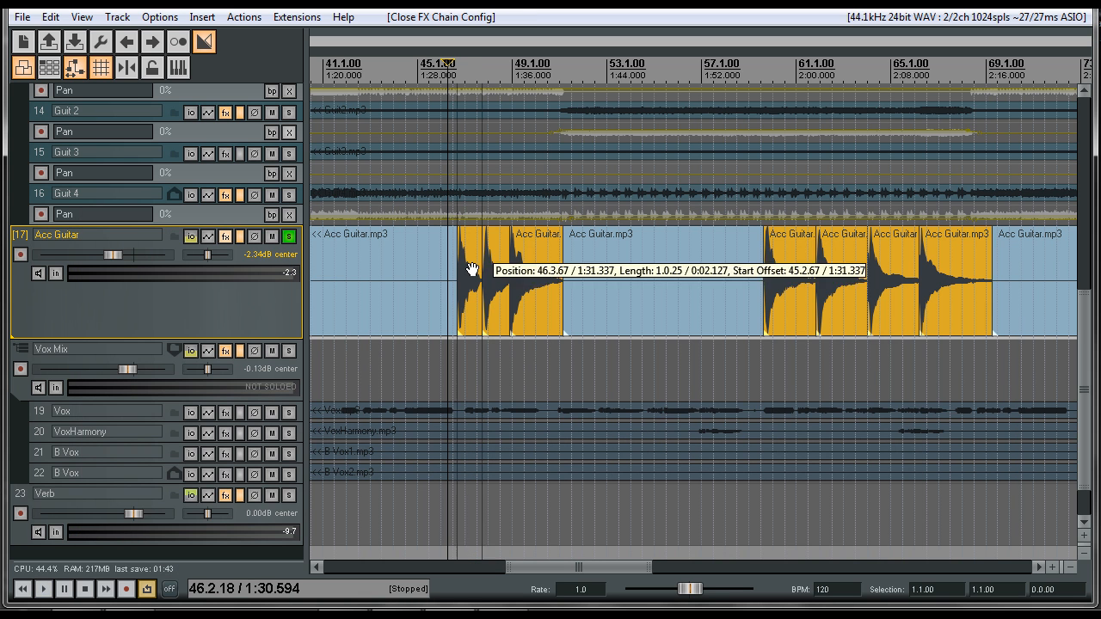
Lower the first guitar piece's item volume to about -10 dB, then the next pieces
{"action": "left_click", "coordinate": [469, 284]}
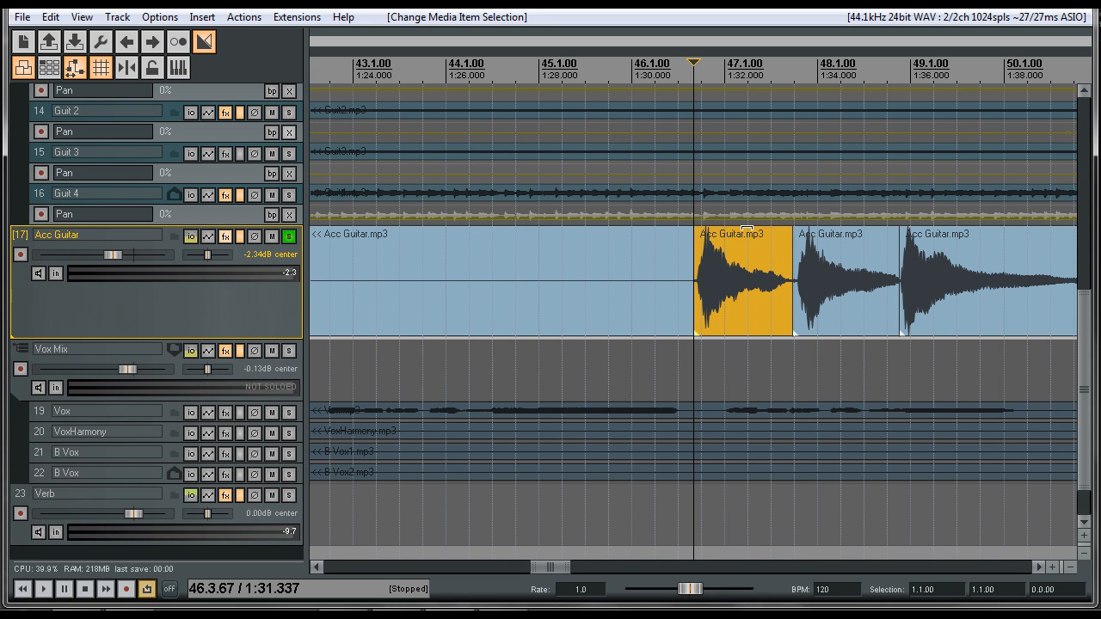
{"action": "left_click_drag", "start_coordinate": [746, 256], "coordinate": [745, 255]}
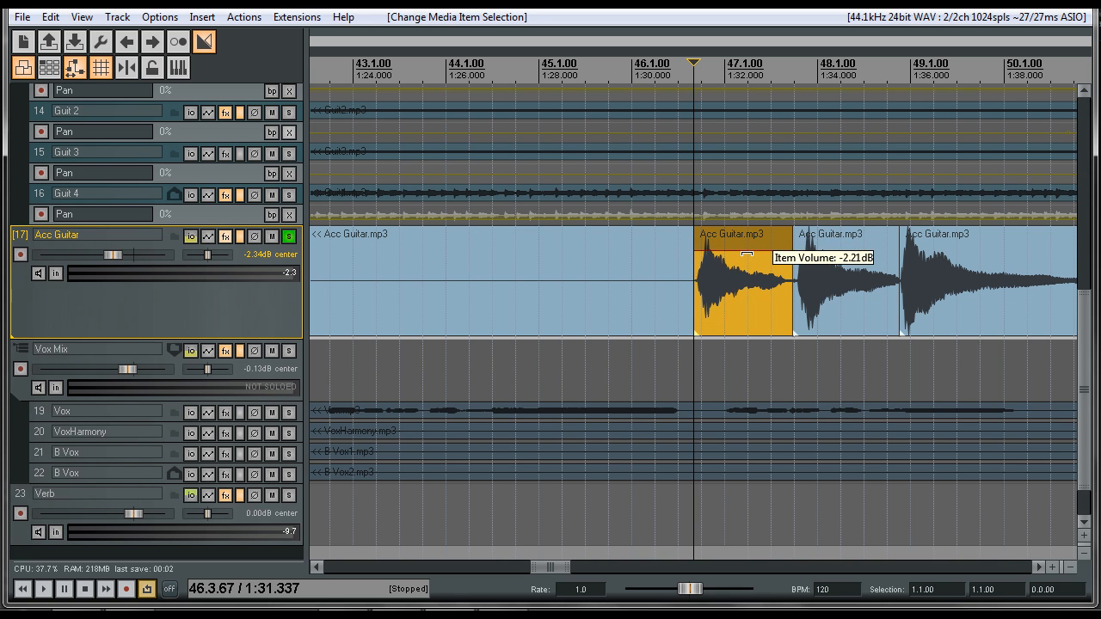
{"action": "left_click_drag", "start_coordinate": [744, 256], "coordinate": [749, 280]}
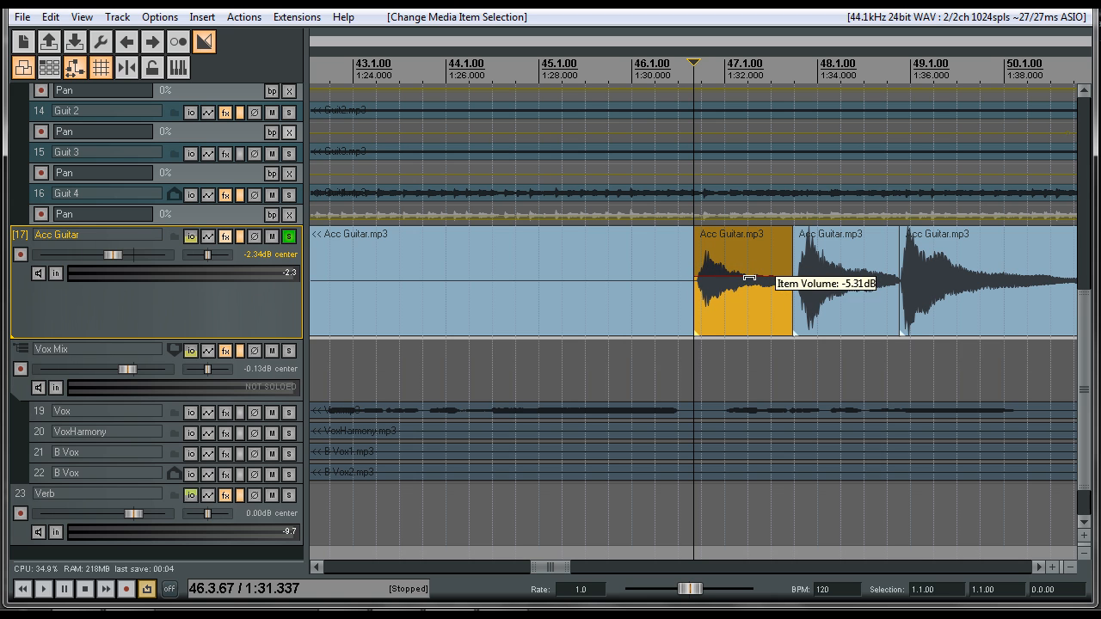
{"action": "left_click_drag", "start_coordinate": [747, 277], "coordinate": [747, 304]}
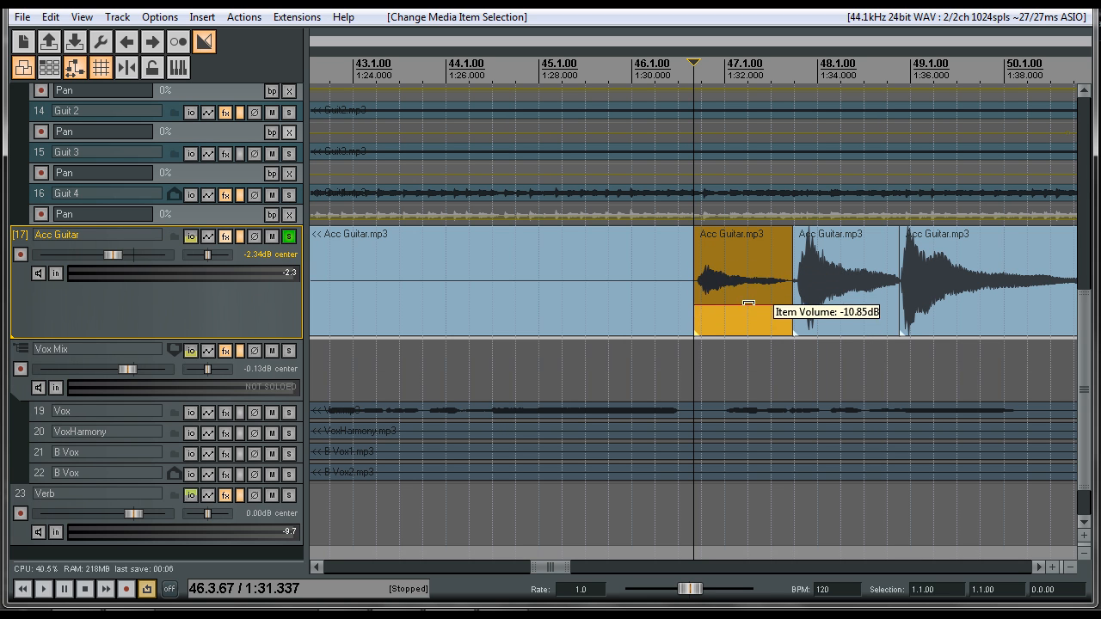
{"action": "left_click_drag", "start_coordinate": [746, 305], "coordinate": [760, 247]}
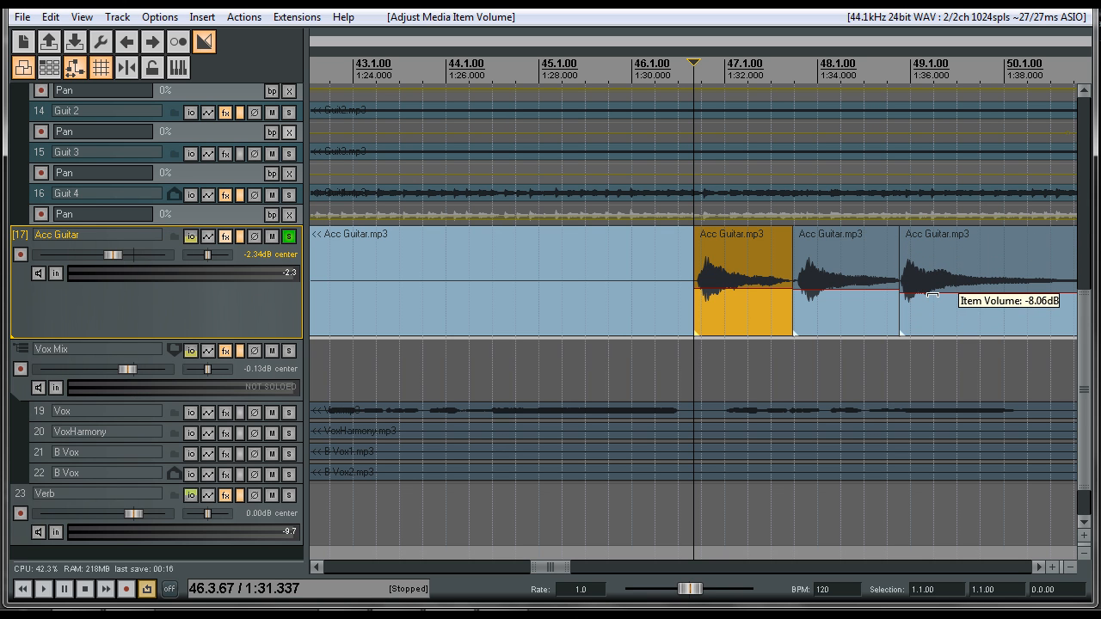
{"action": "mouse_move", "coordinate": [656, 75]}
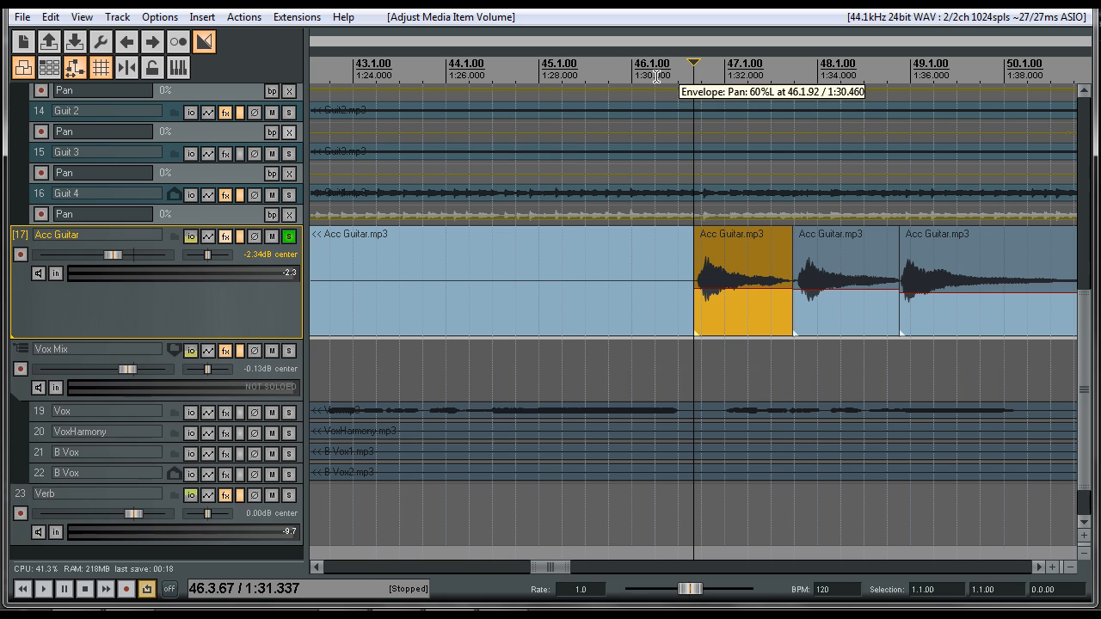
Play back and readjust the first guitar piece's volume
{"action": "left_click", "coordinate": [43, 589]}
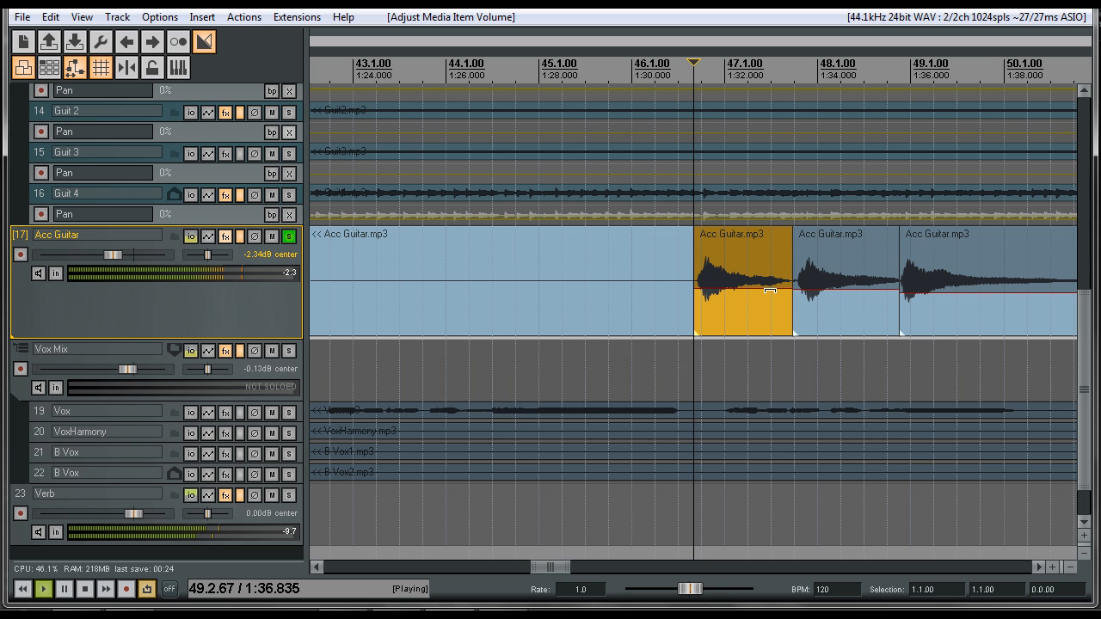
{"action": "left_click_drag", "start_coordinate": [757, 273], "coordinate": [757, 266]}
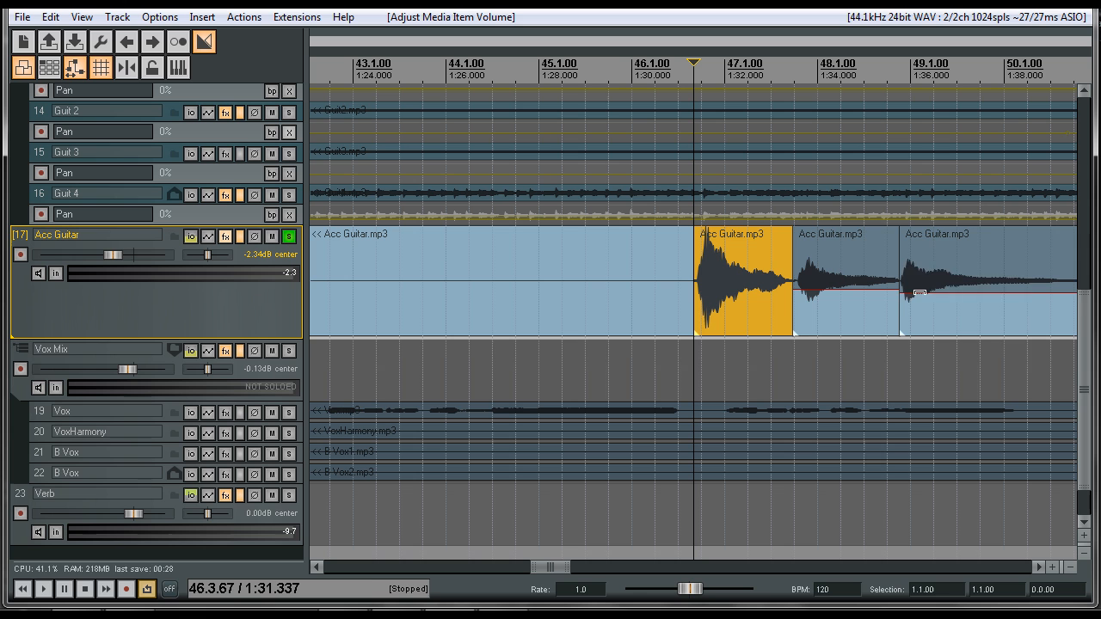
{"action": "left_click", "coordinate": [44, 589]}
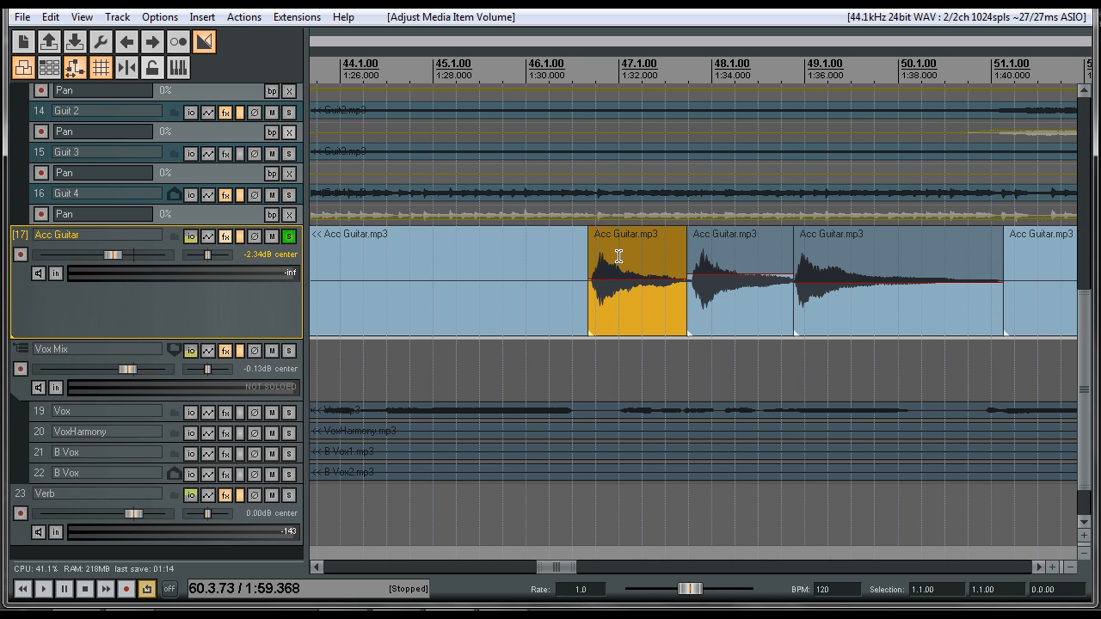
{"action": "mouse_move", "coordinate": [659, 284]}
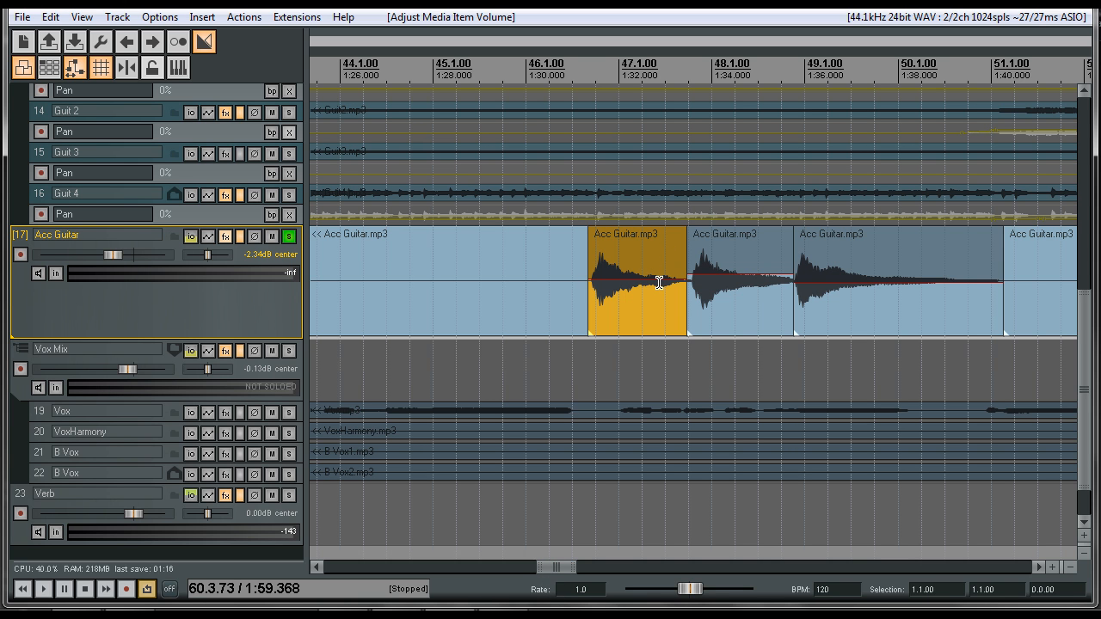
{"action": "left_click_drag", "start_coordinate": [658, 282], "coordinate": [649, 286]}
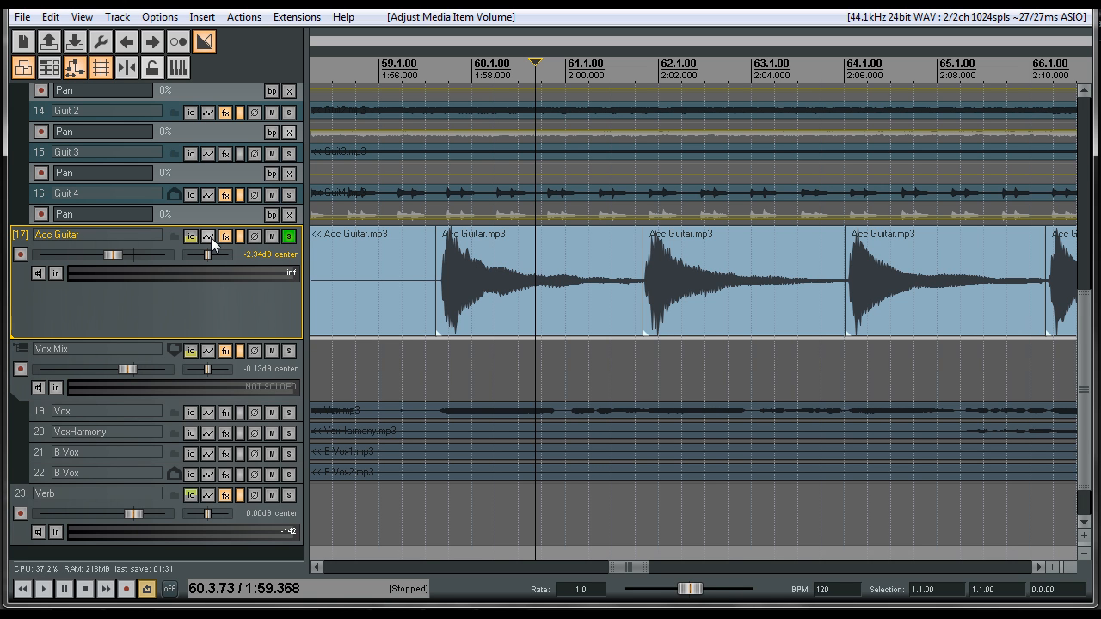
{"action": "mouse_move", "coordinate": [207, 249]}
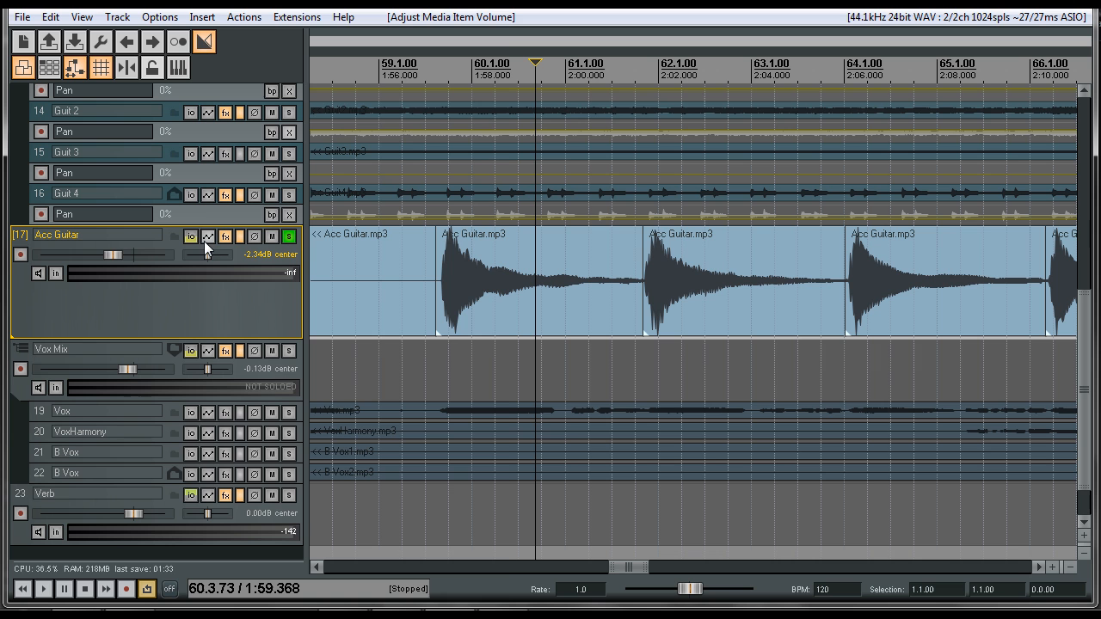
Show the active Acc Guitar volume envelope lane, holding at -2.34dB
{"action": "left_click", "coordinate": [159, 16]}
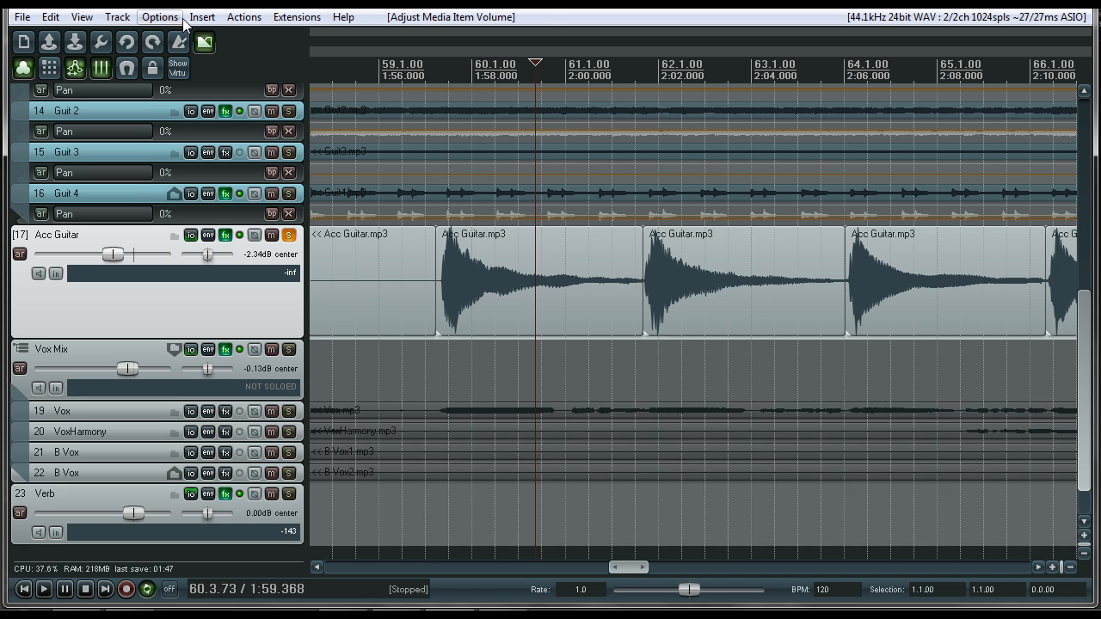
{"action": "left_click", "coordinate": [159, 17]}
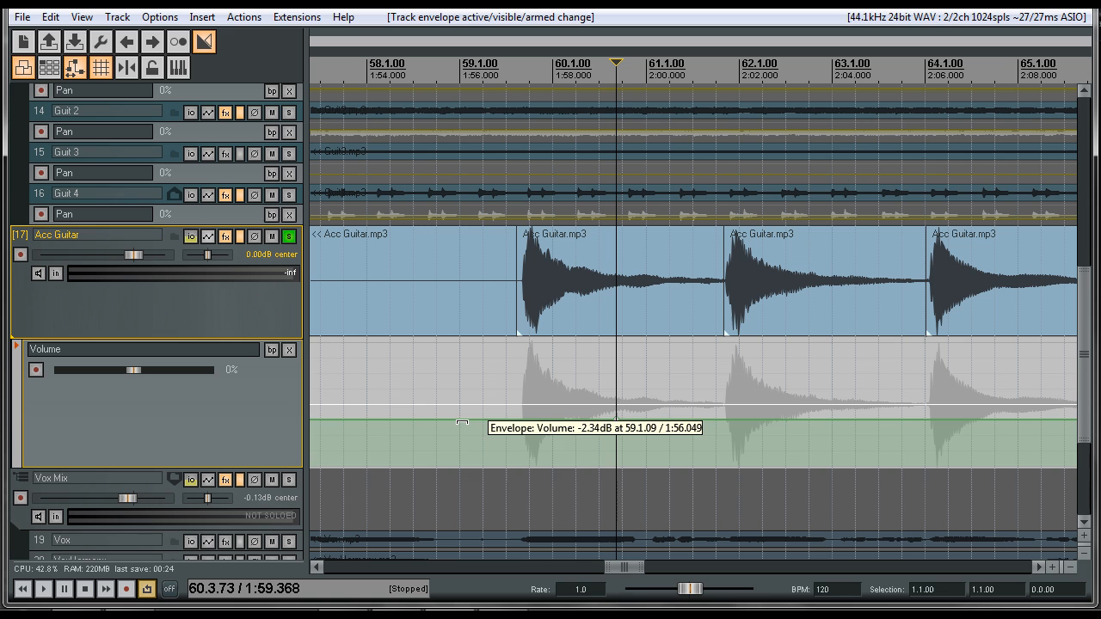
{"action": "mouse_move", "coordinate": [454, 423]}
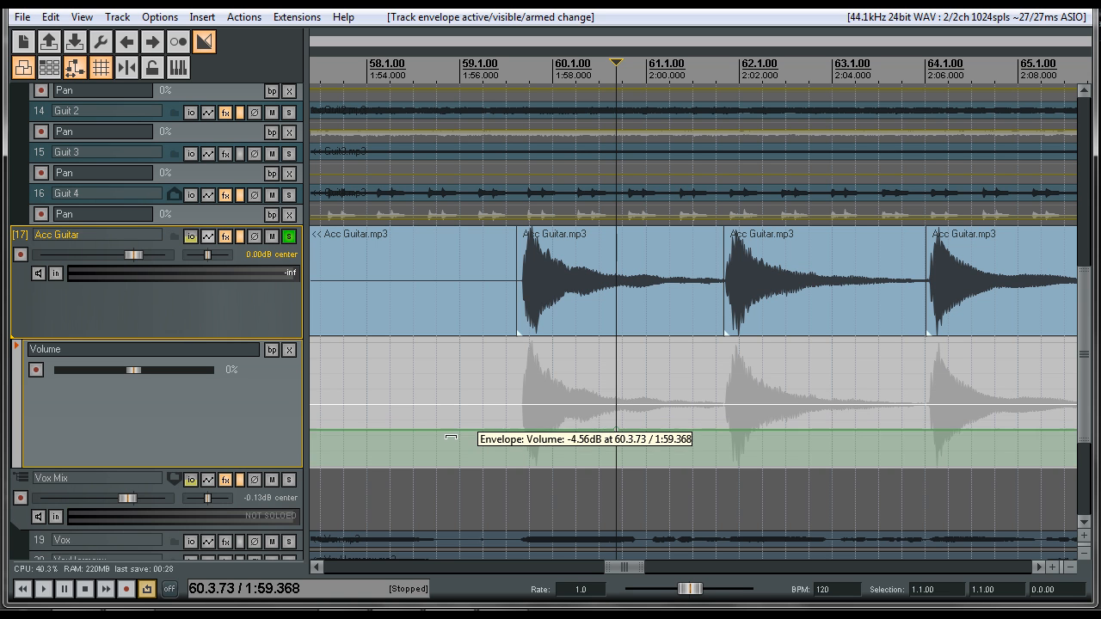
Make the volume envelope lane taller and add points near bars 59 and 69
{"action": "left_click_drag", "start_coordinate": [451, 437], "coordinate": [450, 427]}
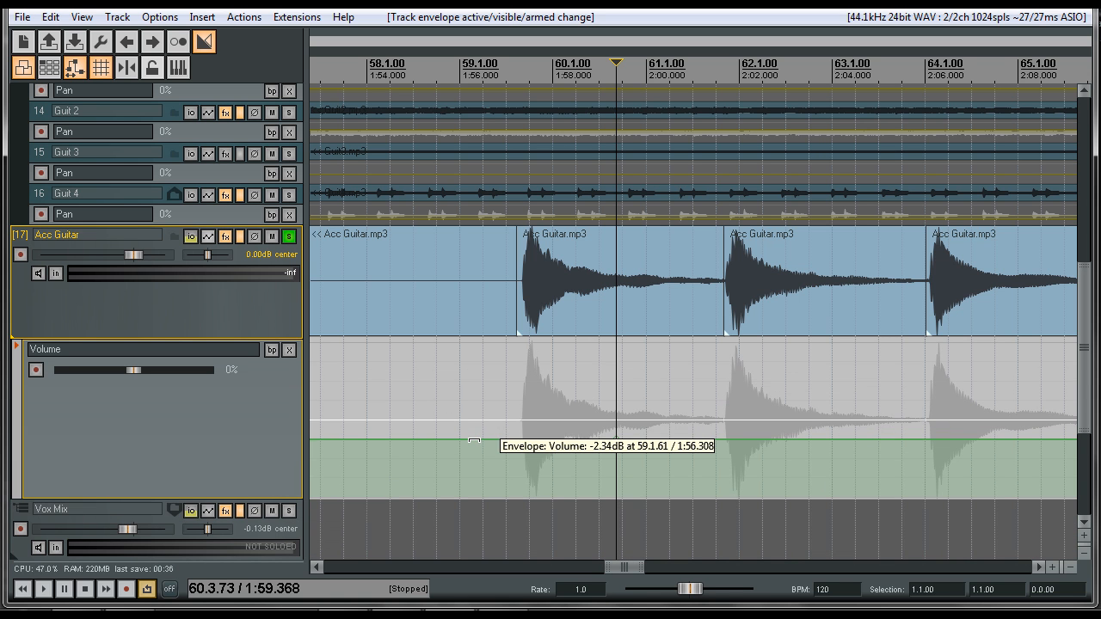
{"action": "mouse_move", "coordinate": [479, 446]}
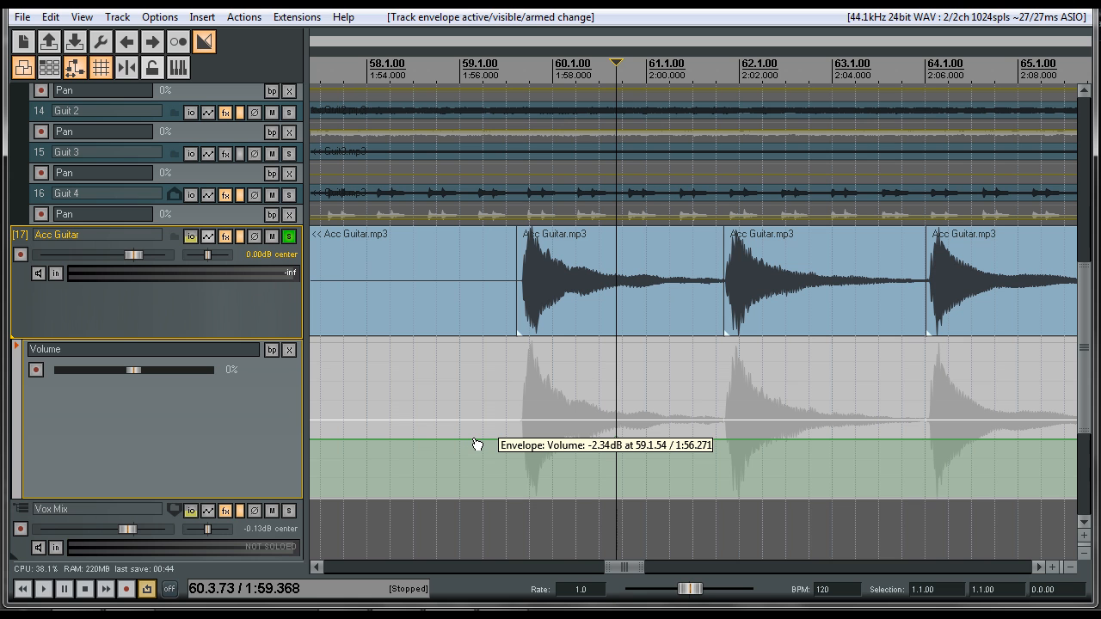
{"action": "left_click", "coordinate": [474, 445]}
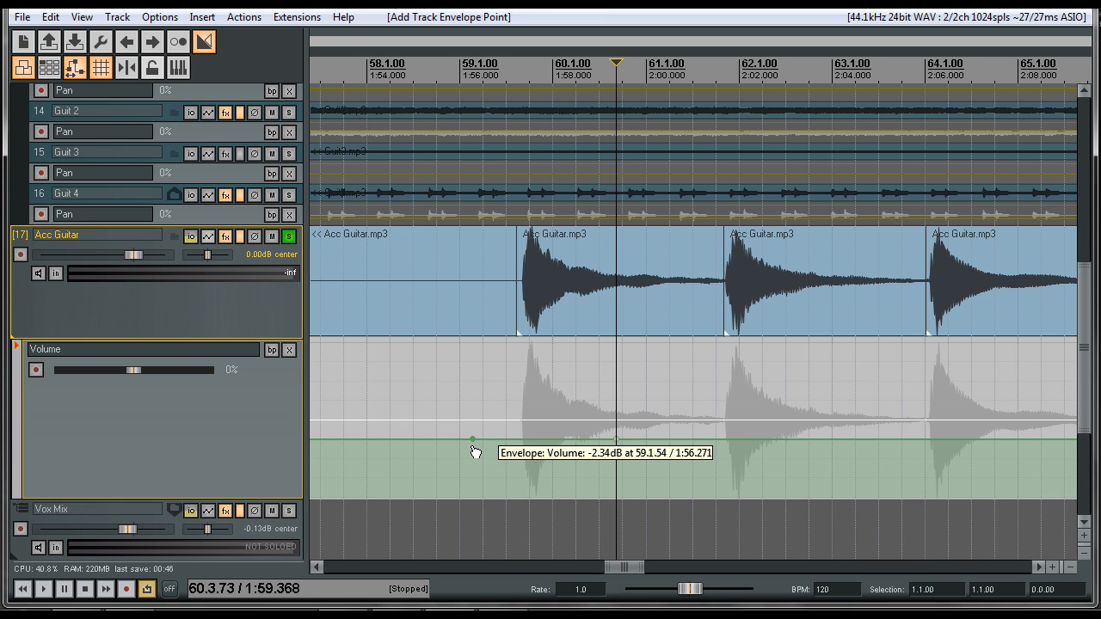
{"action": "scroll", "scroll_direction": "right", "scroll_amount": 3}
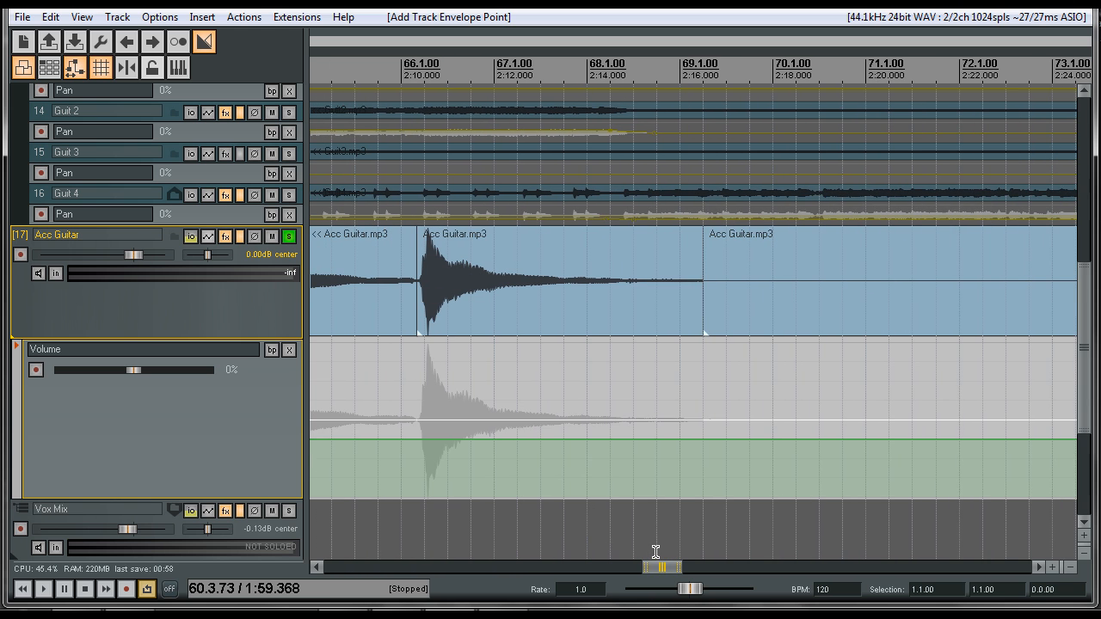
{"action": "mouse_move", "coordinate": [751, 445]}
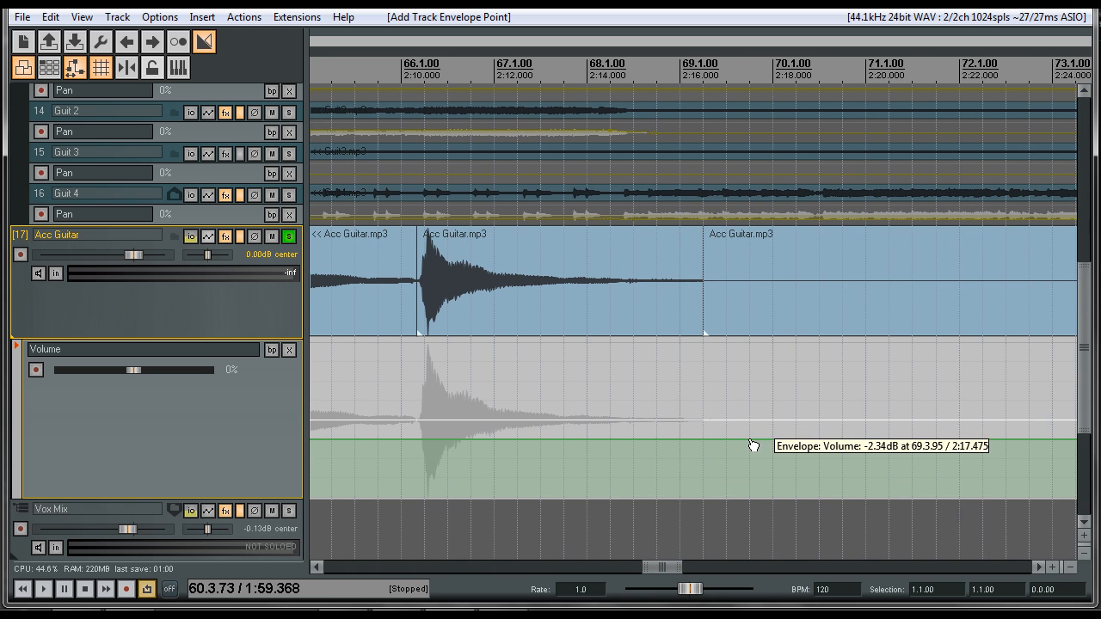
{"action": "left_click", "coordinate": [748, 441]}
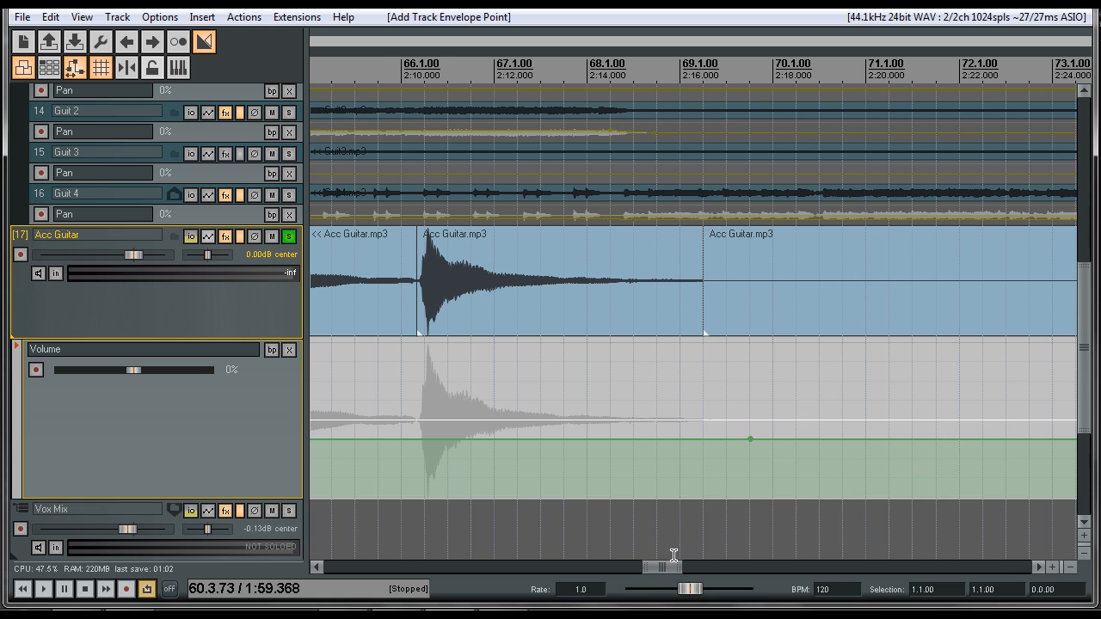
{"action": "left_click_drag", "start_coordinate": [673, 566], "coordinate": [621, 566]}
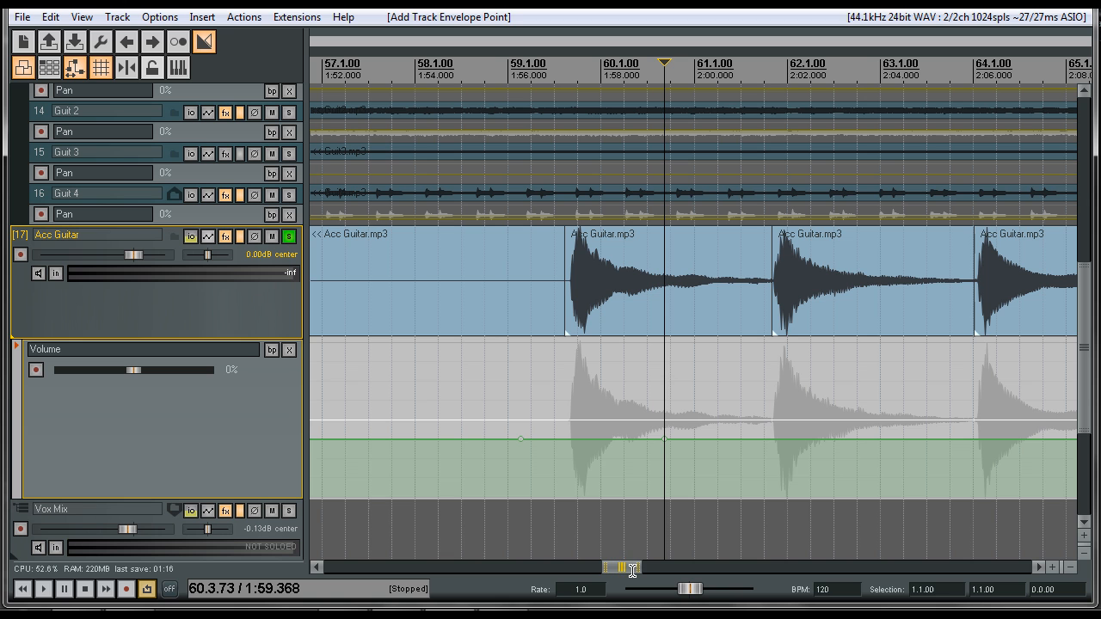
{"action": "mouse_move", "coordinate": [589, 448]}
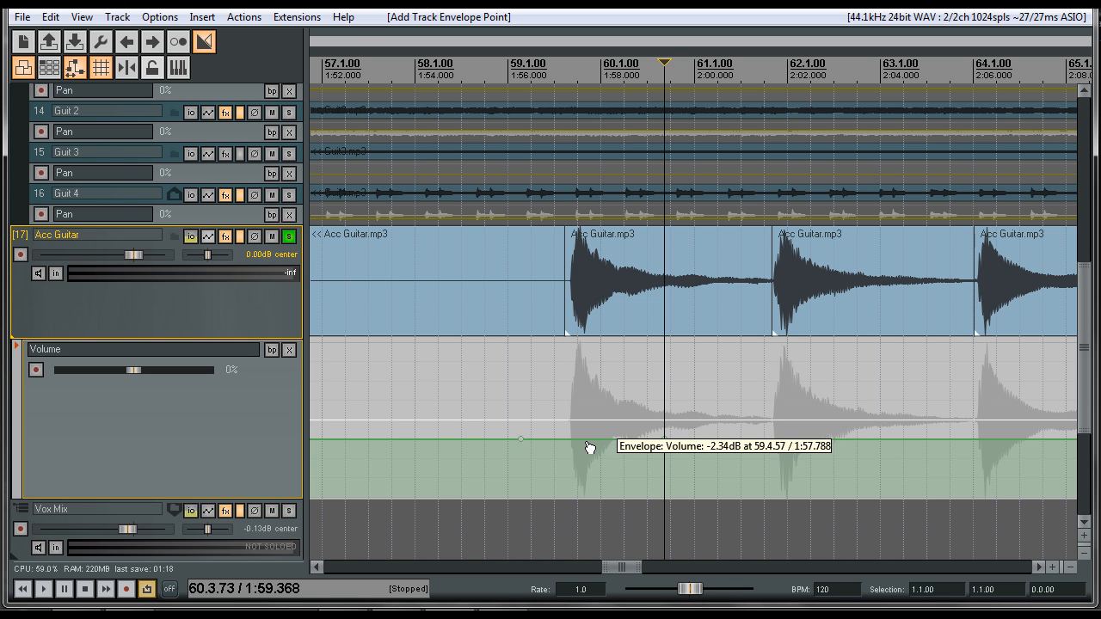
{"action": "mouse_move", "coordinate": [567, 439]}
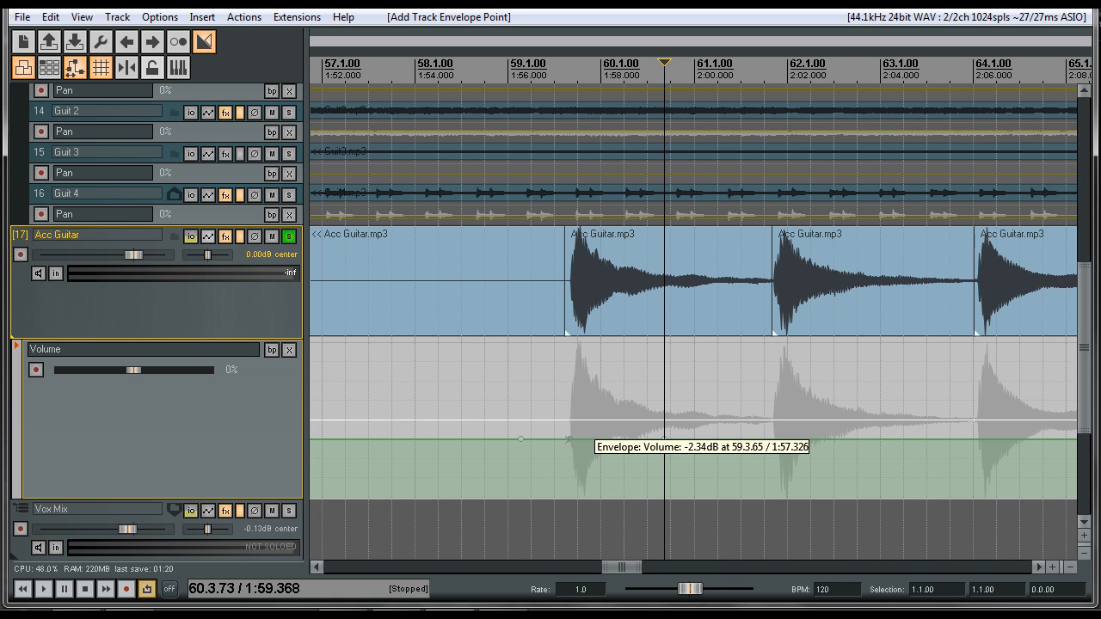
Pull a point down into a dip, move the recovery point near bar 64, and audition
{"action": "left_click_drag", "start_coordinate": [567, 440], "coordinate": [564, 460]}
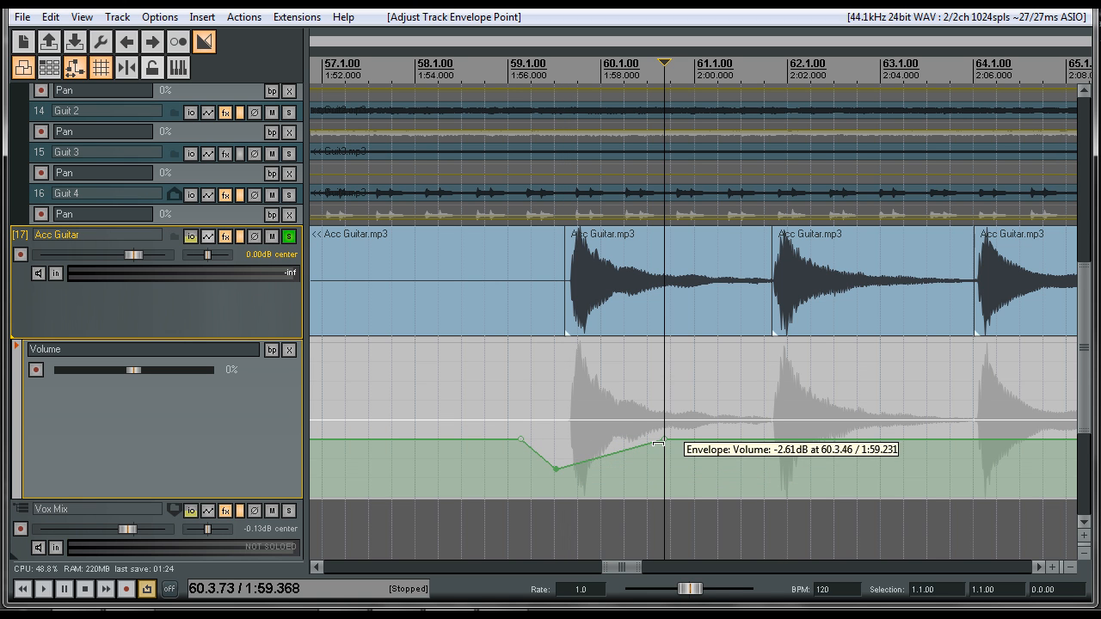
{"action": "left_click_drag", "start_coordinate": [658, 444], "coordinate": [667, 446]}
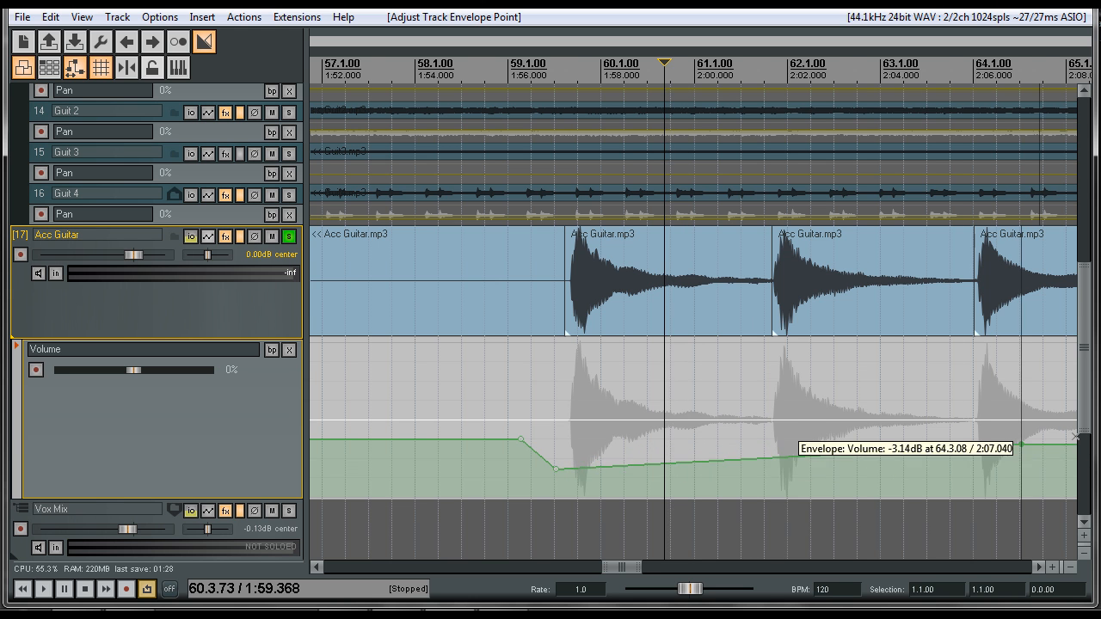
{"action": "scroll", "scroll_direction": "right", "scroll_amount": 3}
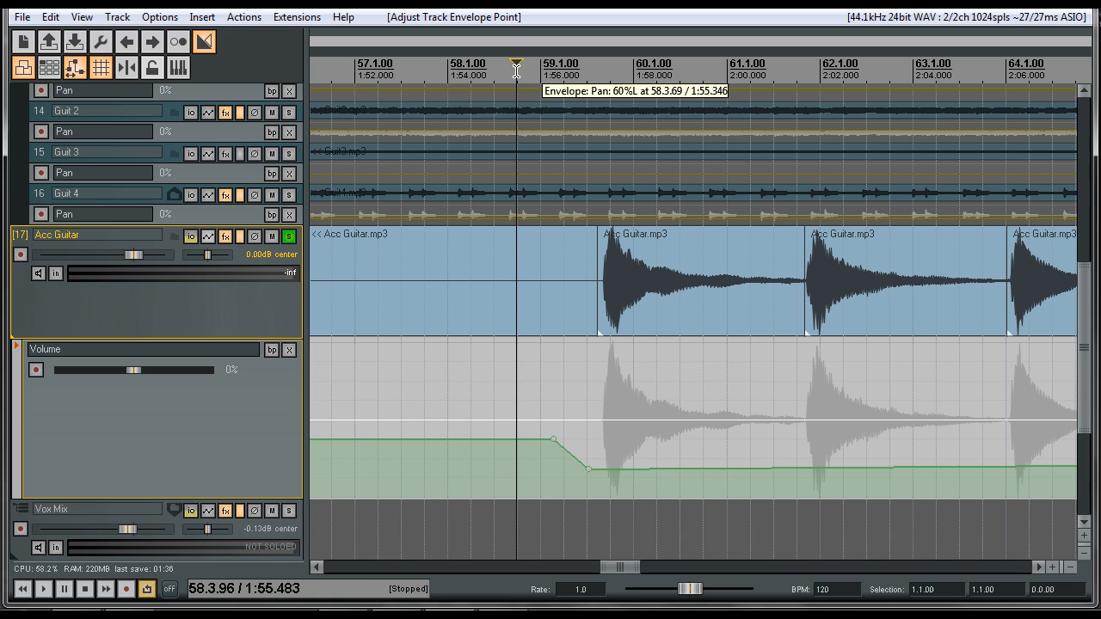
{"action": "left_click", "coordinate": [21, 589]}
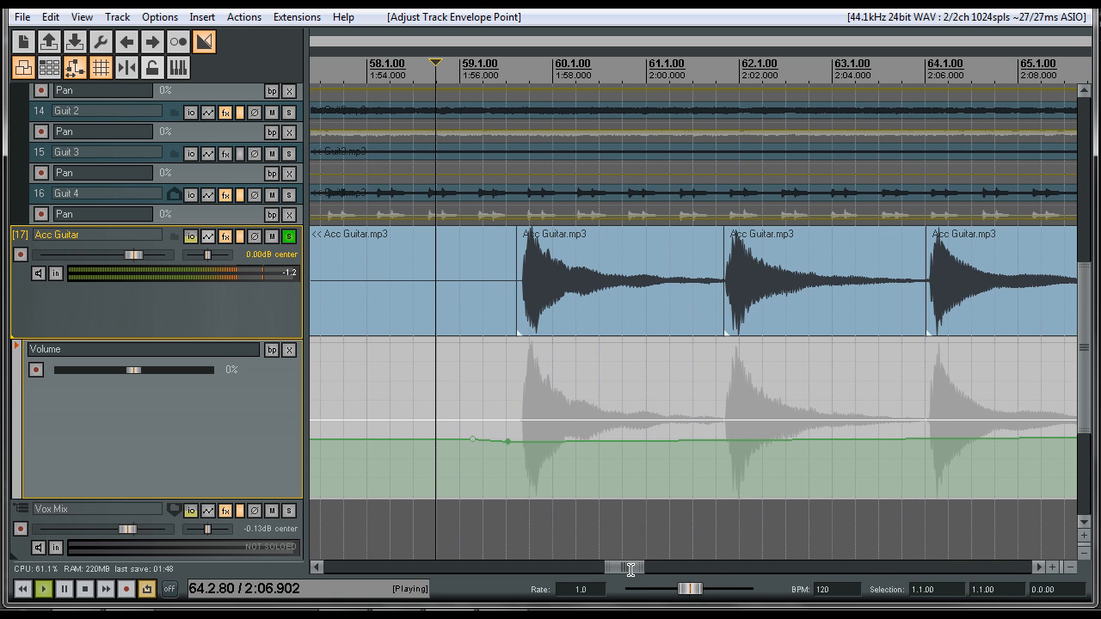
{"action": "left_click_drag", "start_coordinate": [507, 439], "coordinate": [507, 473]}
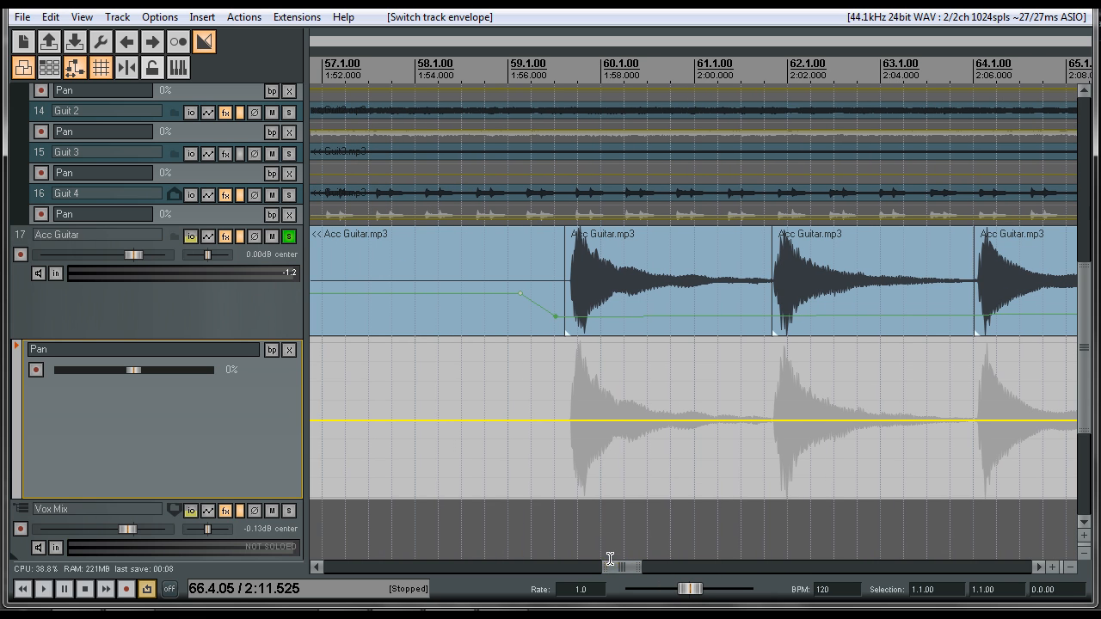
{"action": "mouse_move", "coordinate": [248, 347]}
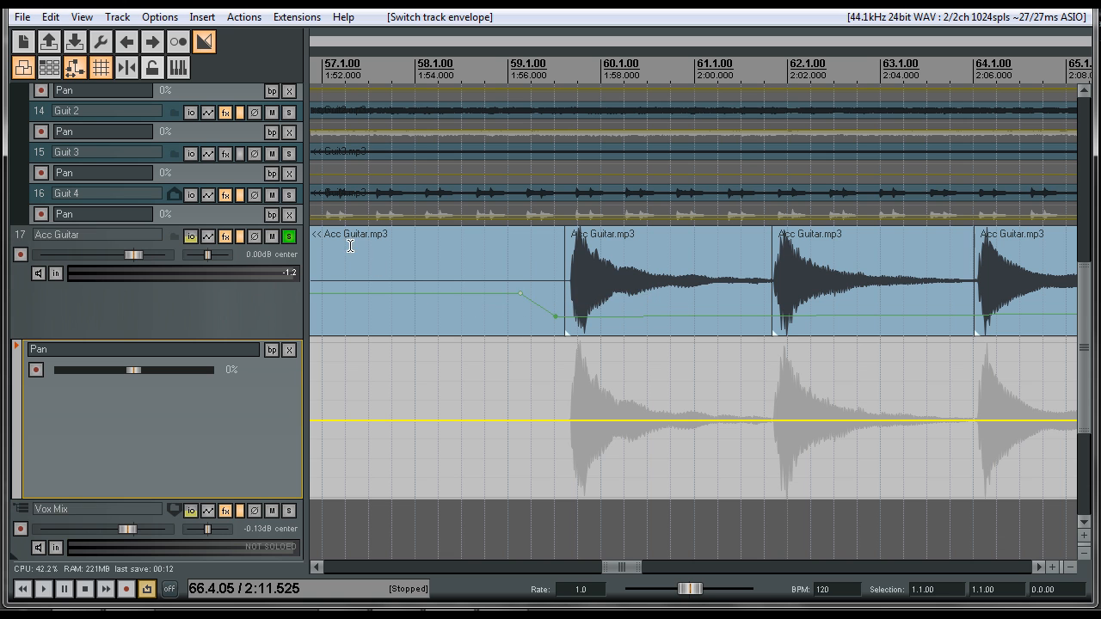
{"action": "mouse_move", "coordinate": [666, 269]}
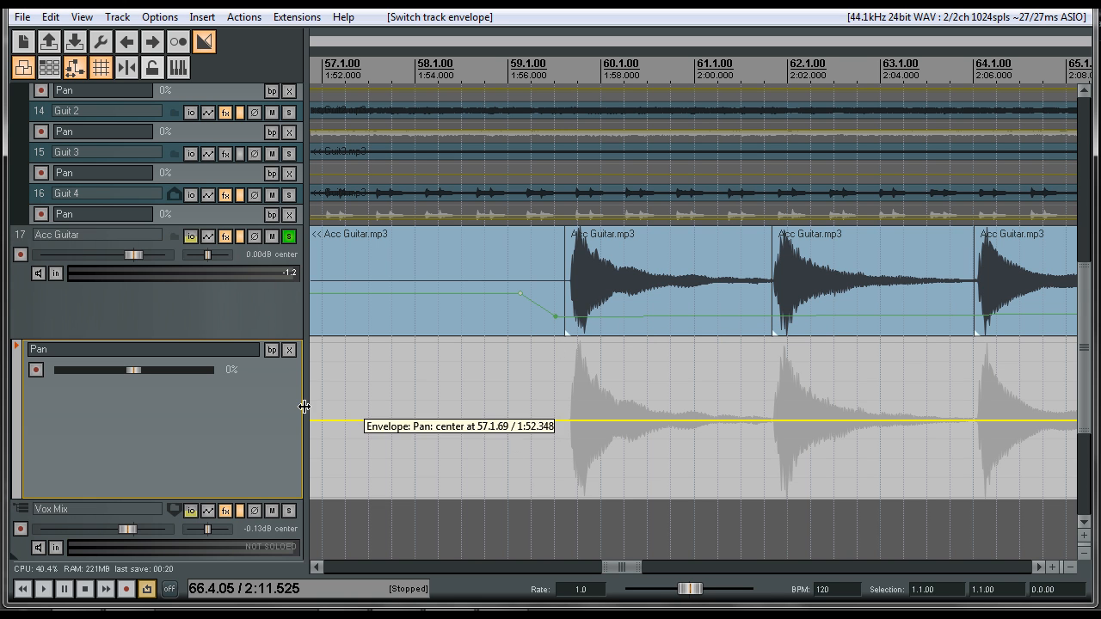
{"action": "mouse_move", "coordinate": [377, 404]}
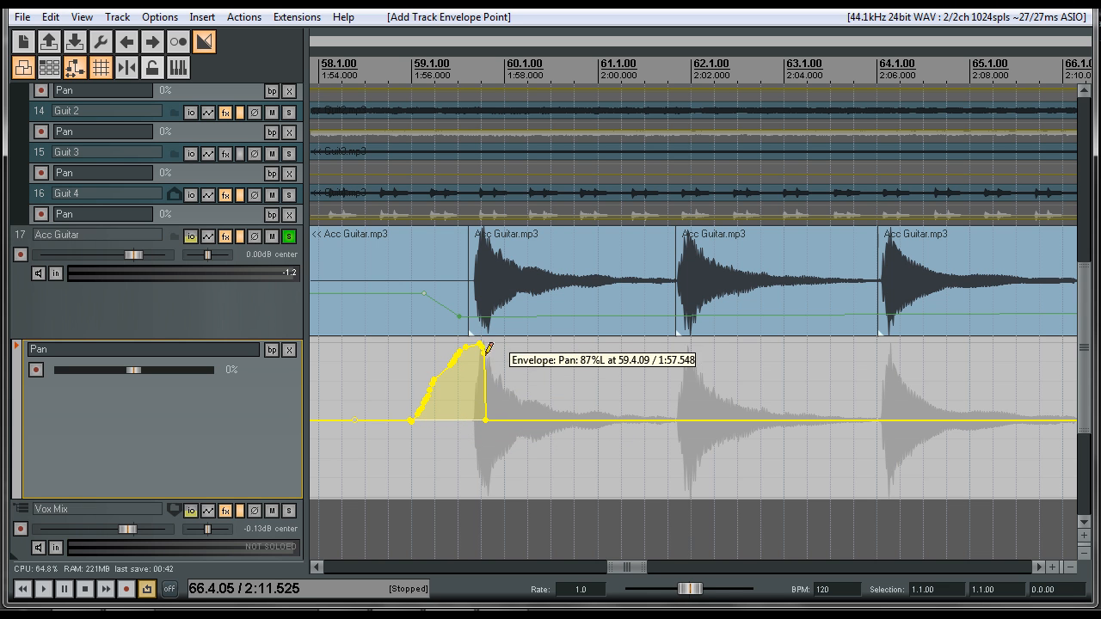
Draw the pan curve left to right and back across bars 59–65, then play it
{"action": "left_click_drag", "start_coordinate": [486, 348], "coordinate": [567, 449]}
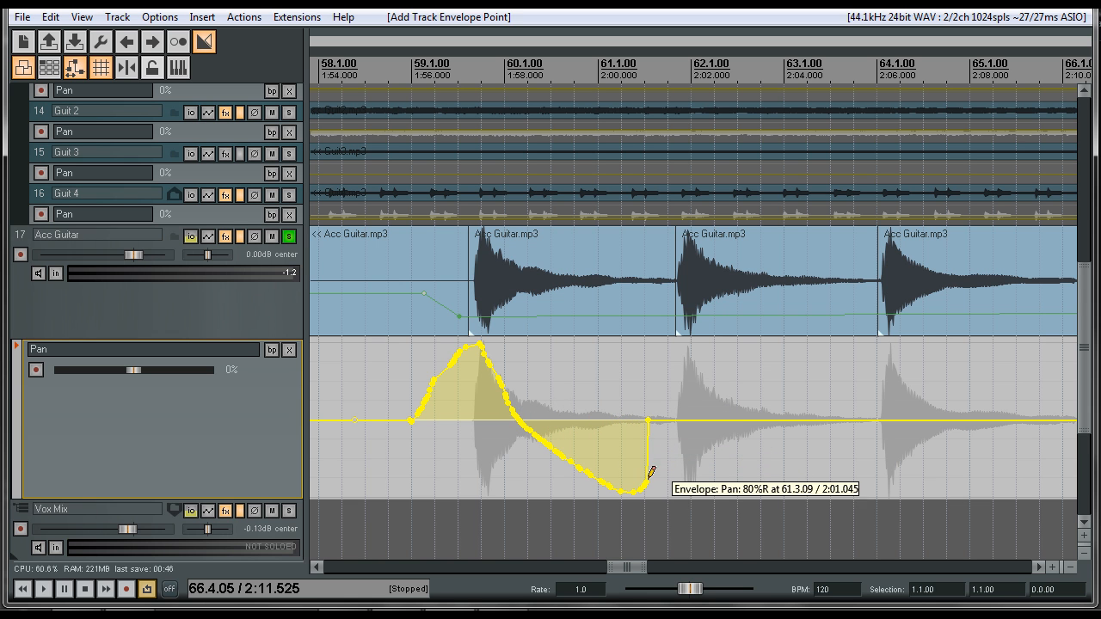
{"action": "left_click_drag", "start_coordinate": [649, 491], "coordinate": [714, 421]}
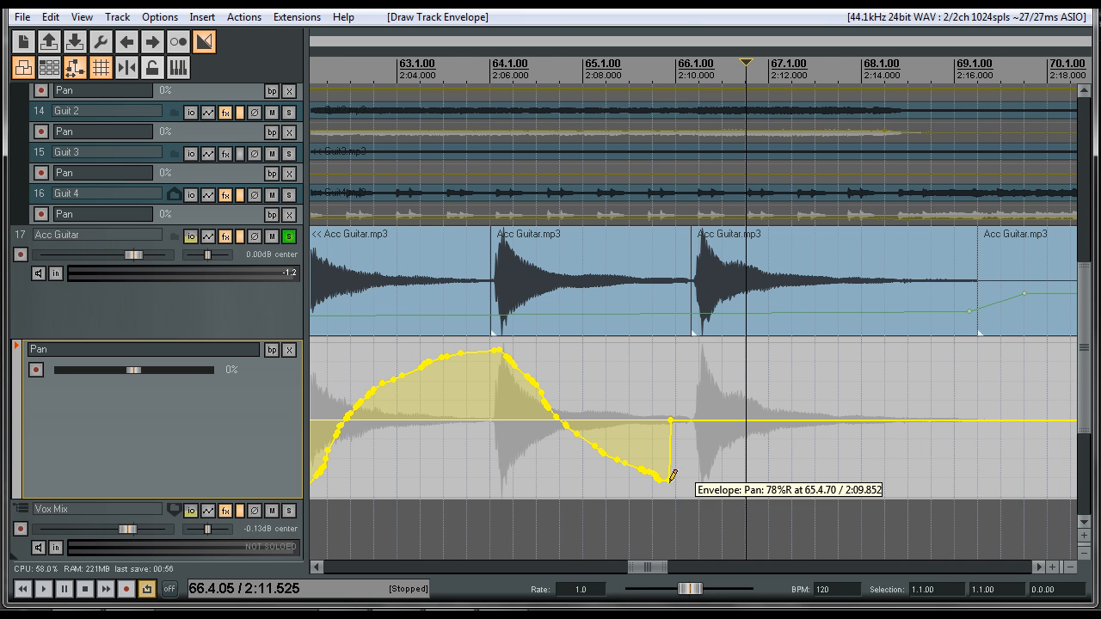
{"action": "left_click_drag", "start_coordinate": [669, 476], "coordinate": [701, 482]}
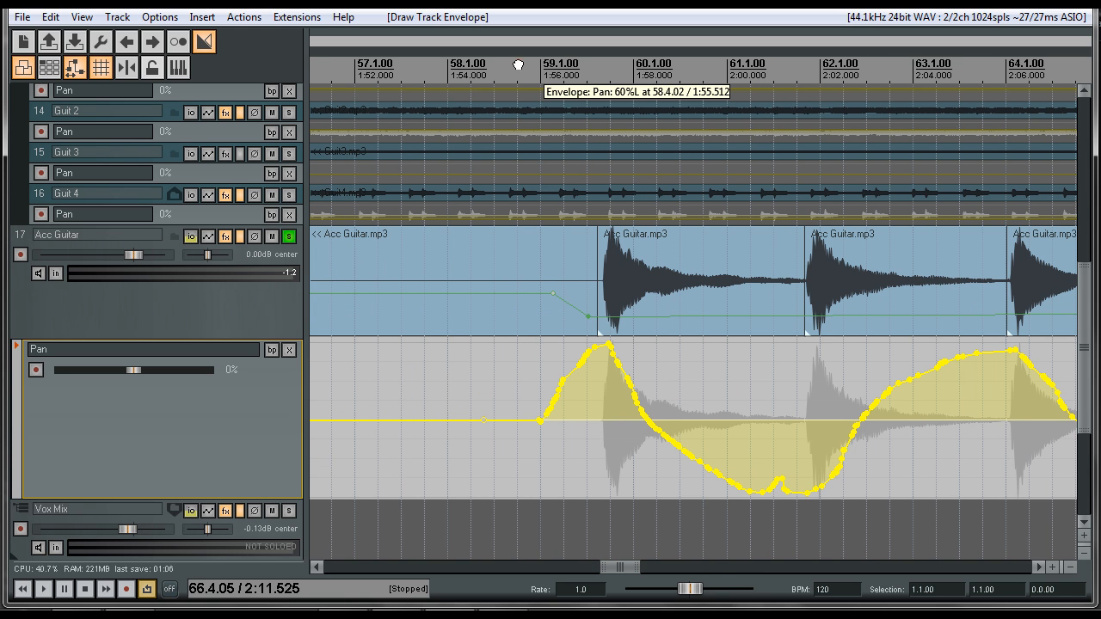
{"action": "left_click", "coordinate": [44, 589]}
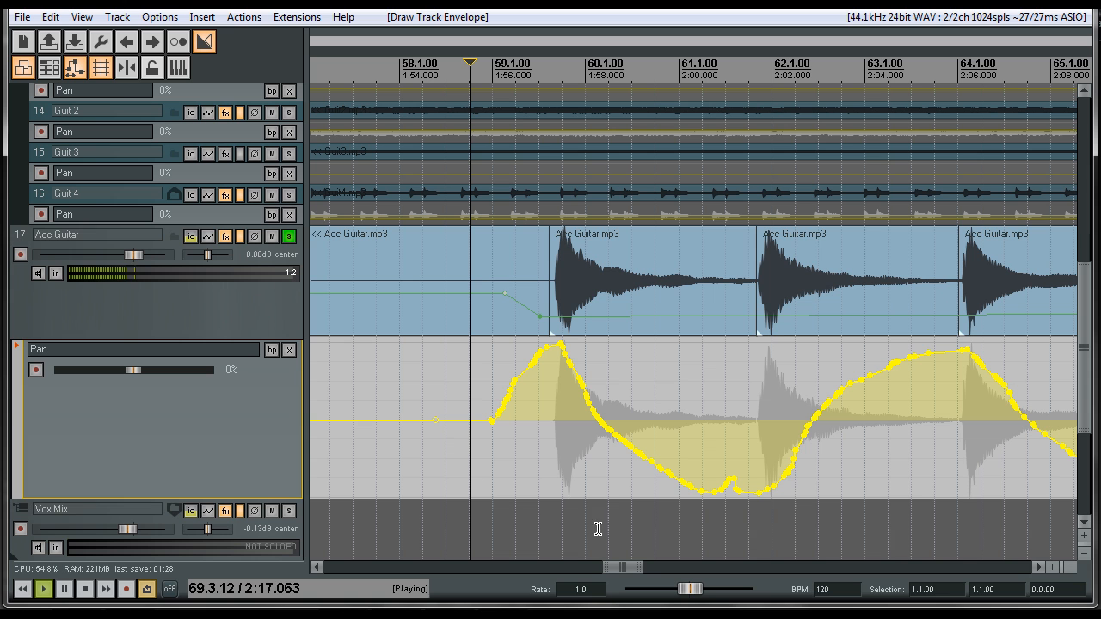
{"action": "left_click", "coordinate": [64, 589]}
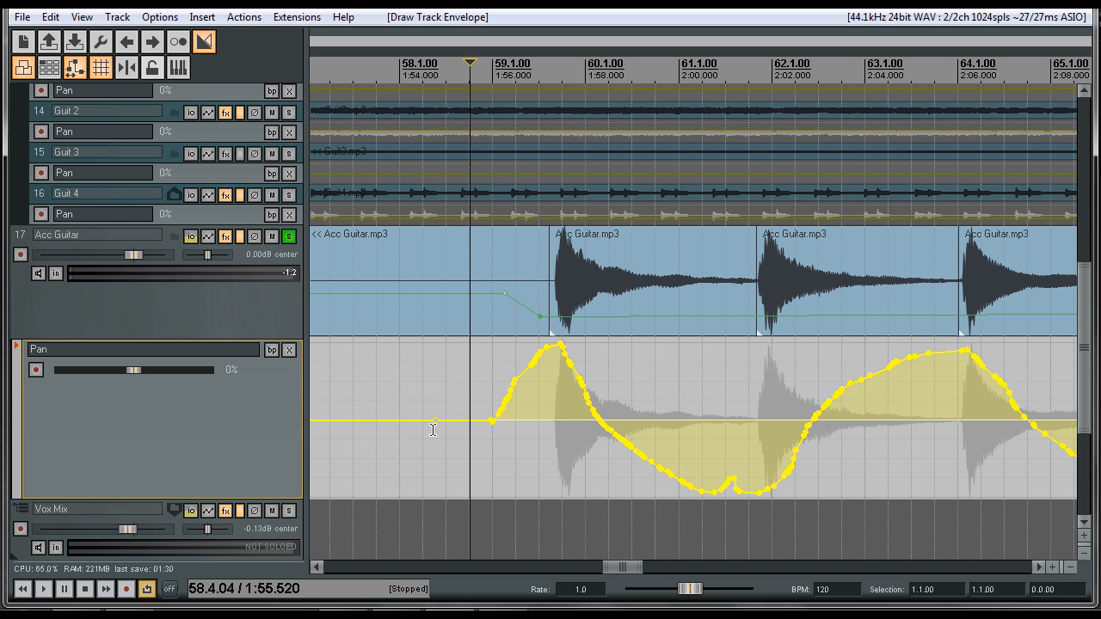
{"action": "mouse_move", "coordinate": [445, 424]}
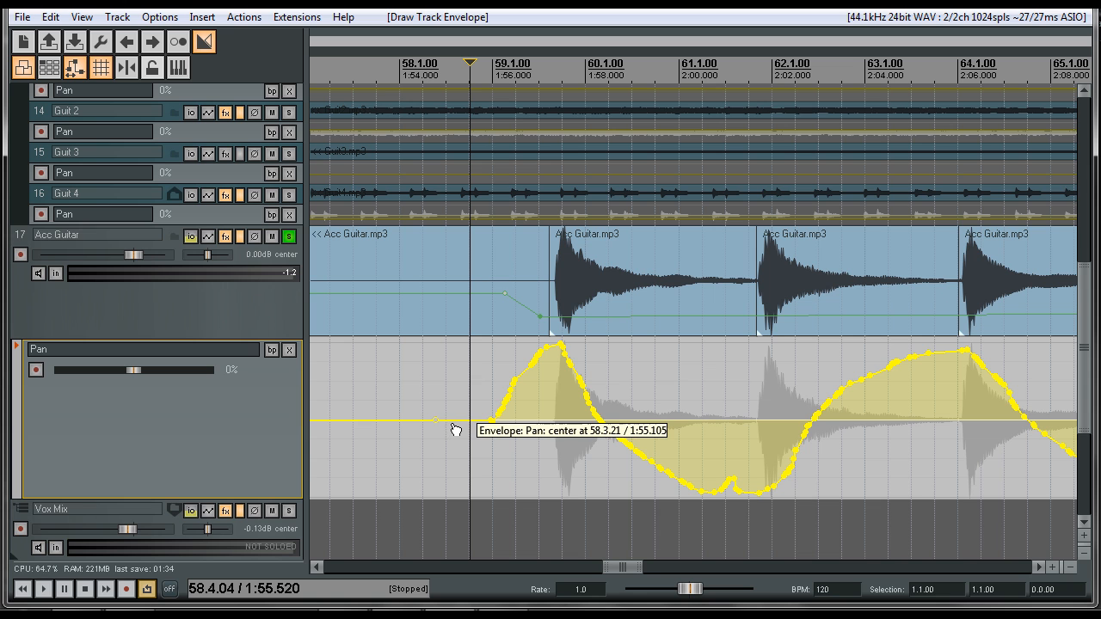
{"action": "mouse_move", "coordinate": [456, 423]}
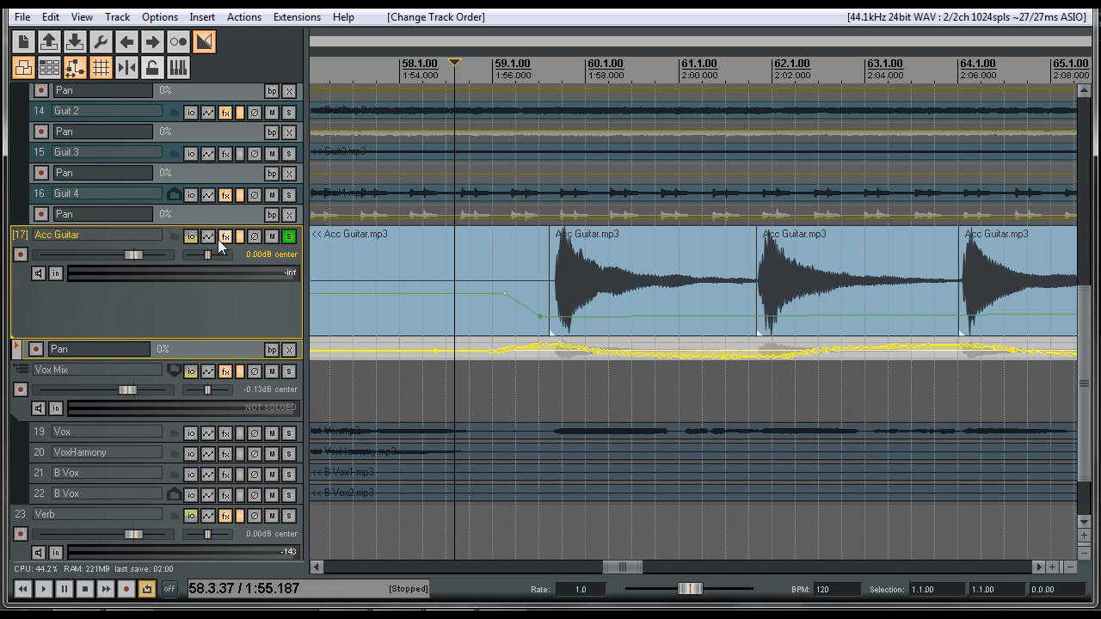
Hide all Acc Guitar envelopes in the Envelopes window, then reopen it to show them again
{"action": "left_click", "coordinate": [207, 235]}
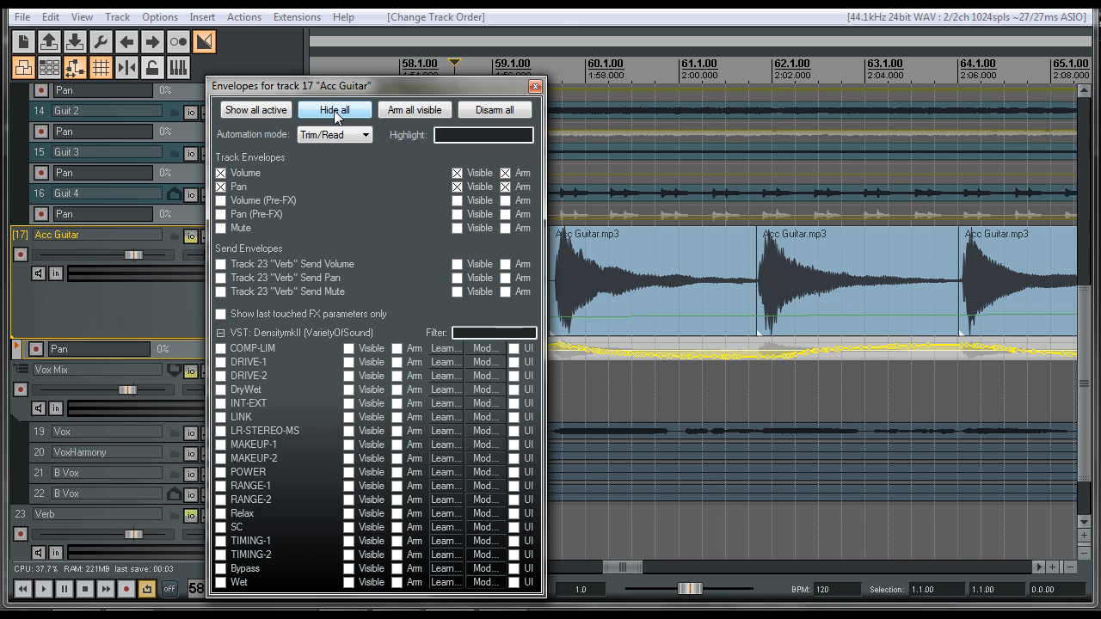
{"action": "left_click", "coordinate": [334, 110]}
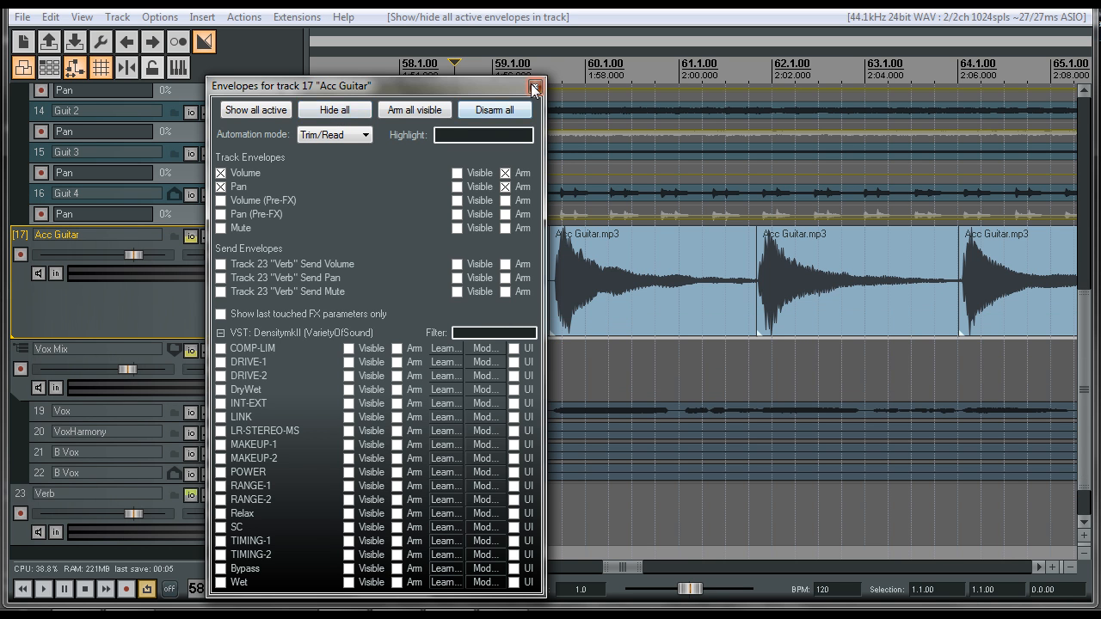
{"action": "left_click", "coordinate": [533, 86]}
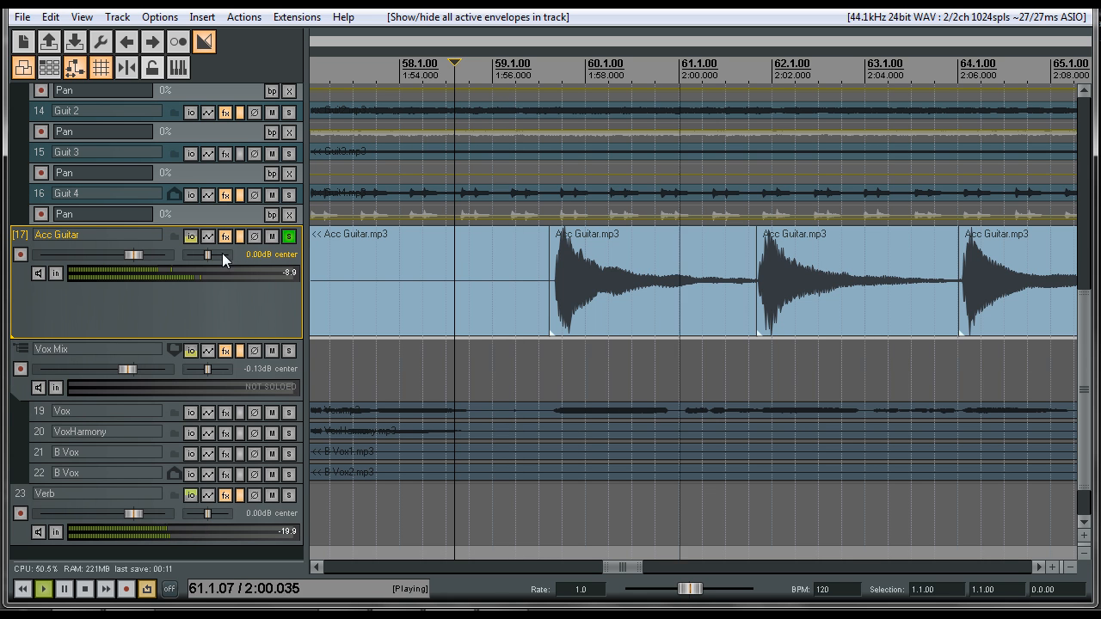
{"action": "left_click", "coordinate": [207, 234]}
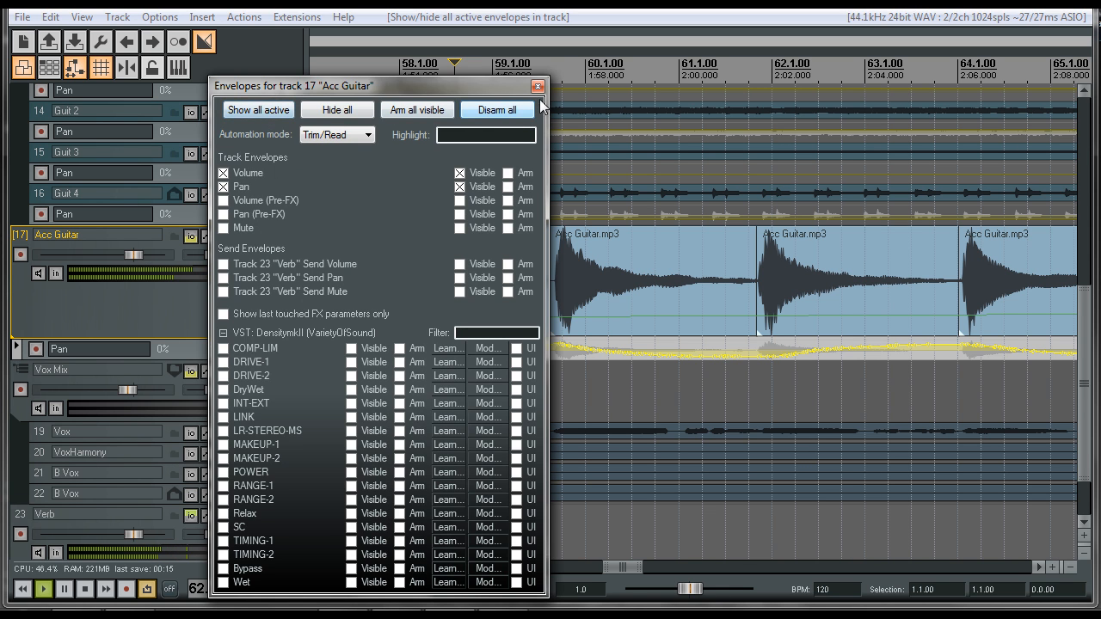
{"action": "left_click", "coordinate": [538, 85]}
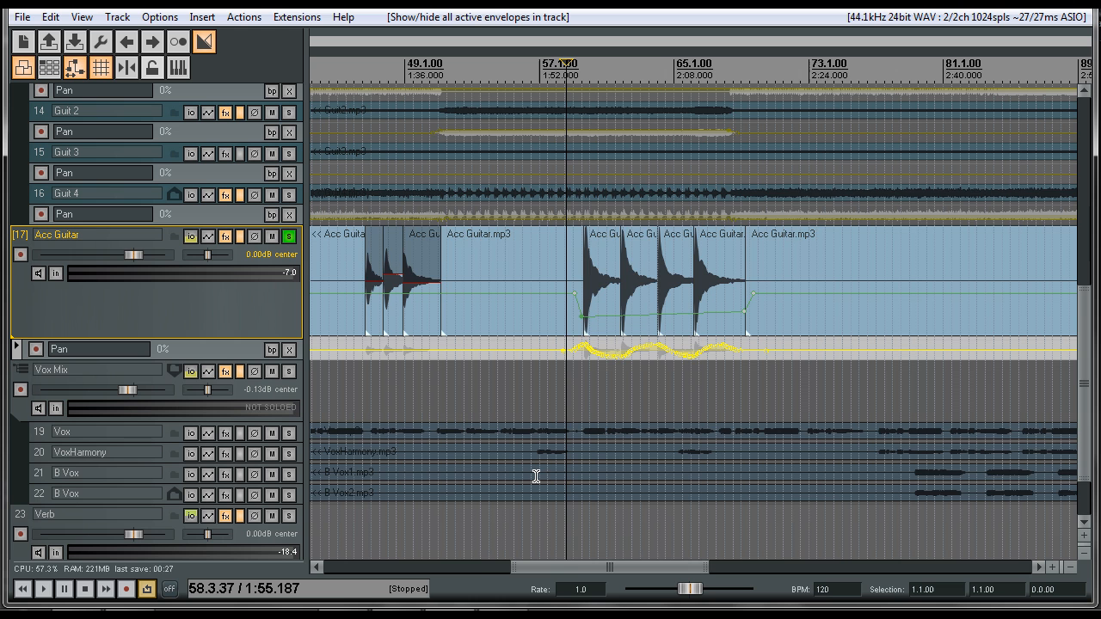
Zoom out, play back, and set the Acc Guitar fader to +0.59 dB
{"action": "scroll", "scroll_direction": "left", "scroll_amount": 3}
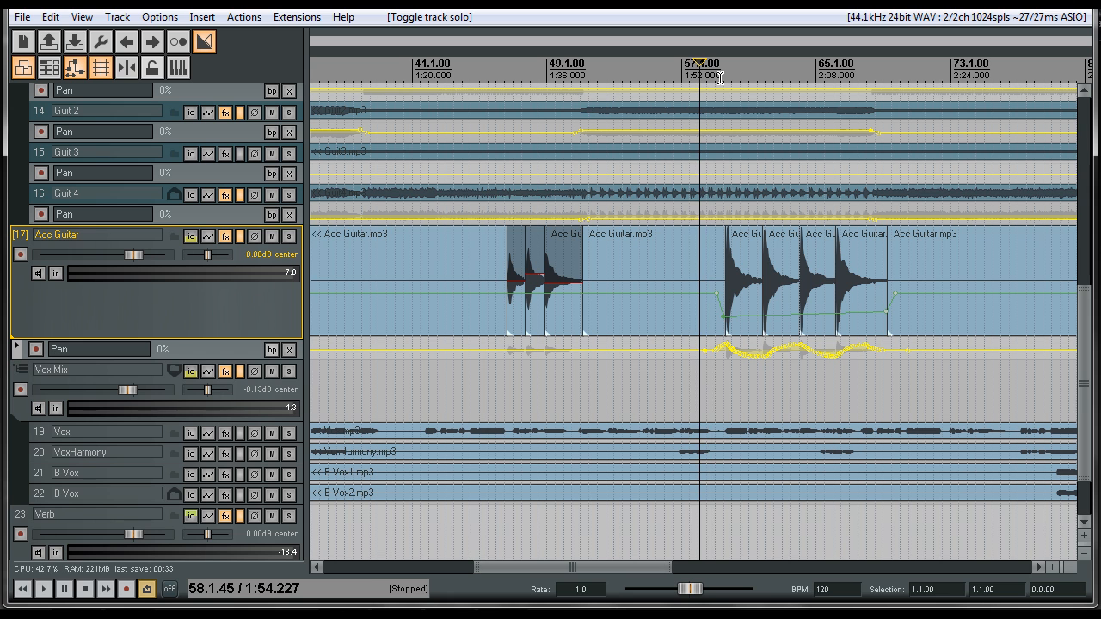
{"action": "left_click", "coordinate": [44, 589]}
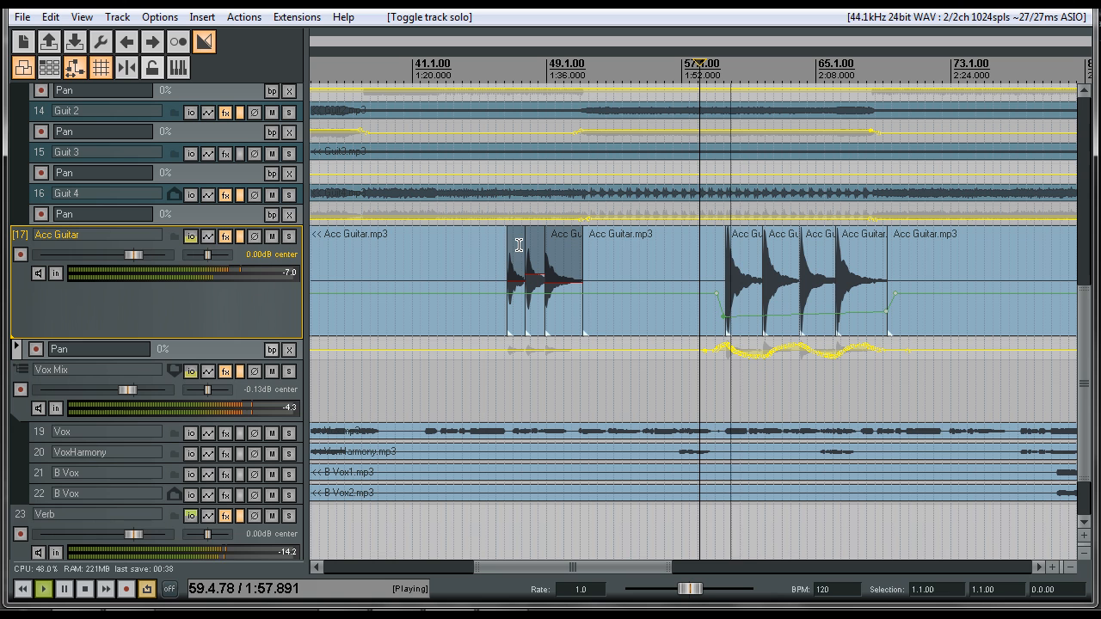
{"action": "left_click_drag", "start_coordinate": [129, 254], "coordinate": [142, 255]}
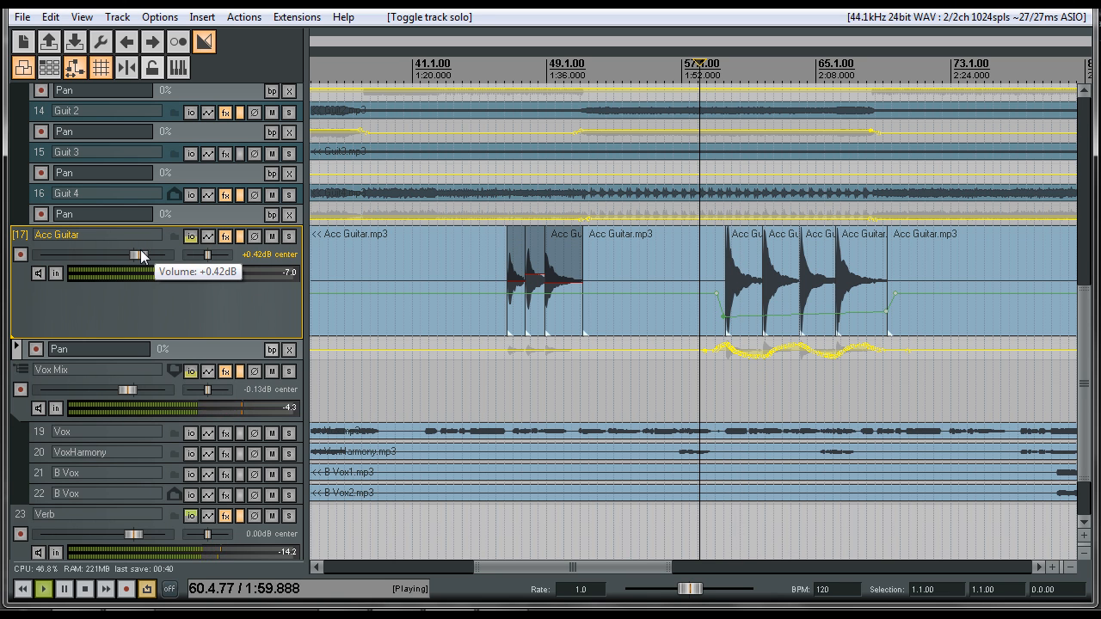
{"action": "left_click_drag", "start_coordinate": [142, 254], "coordinate": [134, 253]}
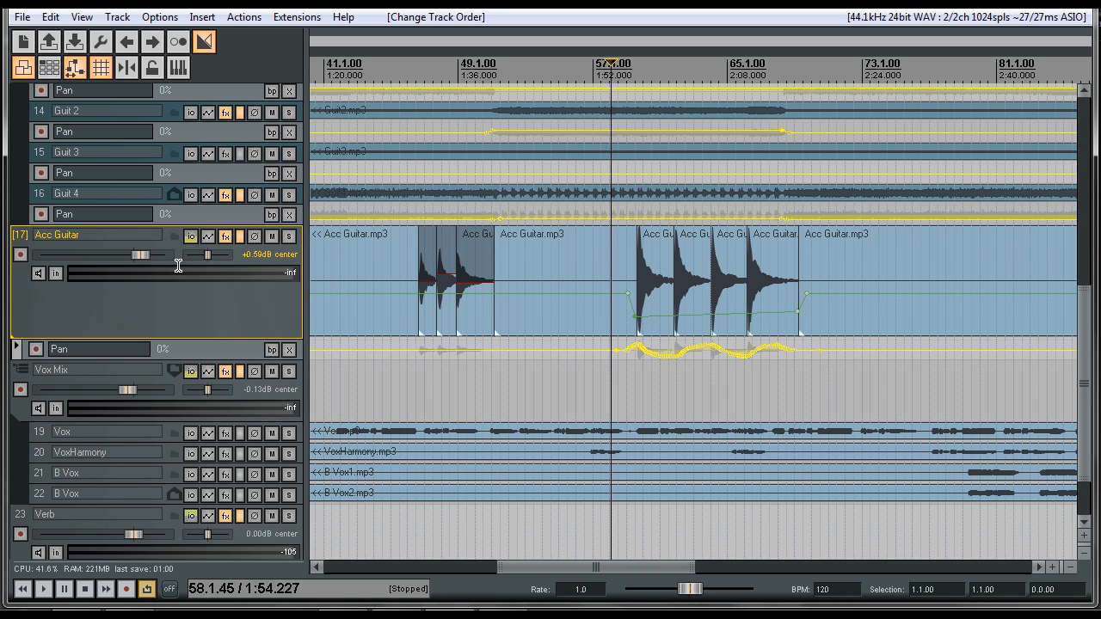
{"action": "mouse_move", "coordinate": [269, 280]}
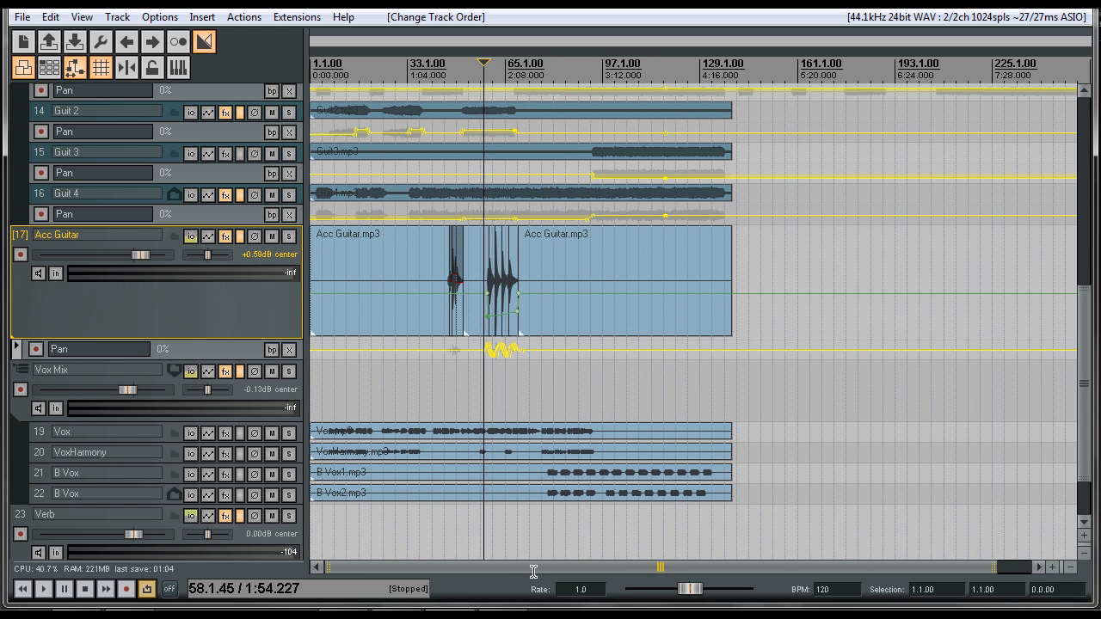
{"action": "mouse_move", "coordinate": [610, 133]}
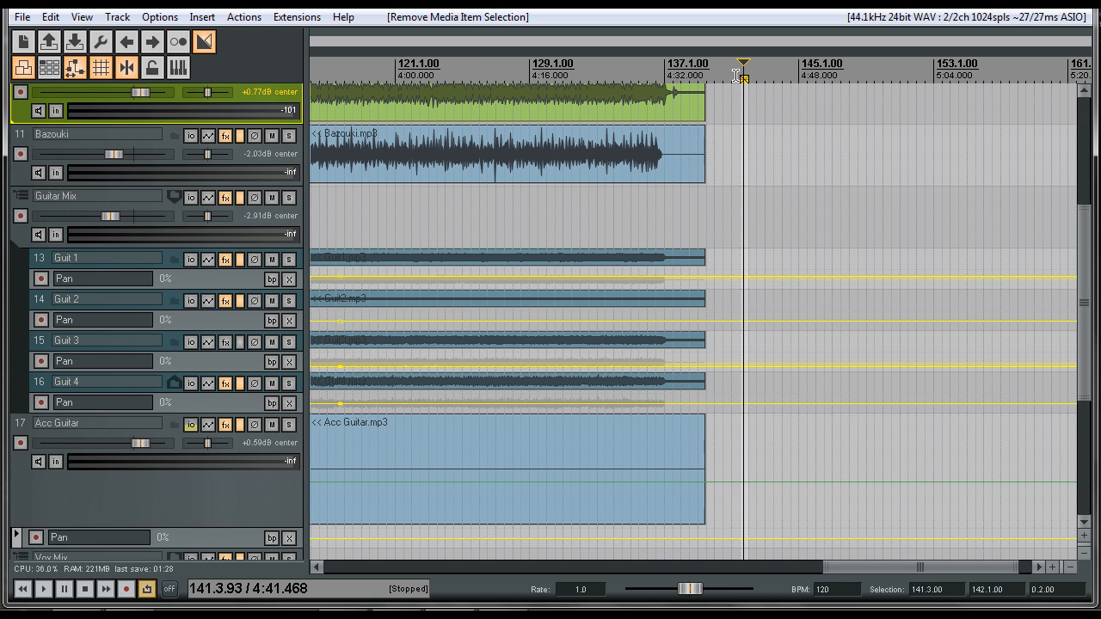
Drag in the timeline from about bar 140 (4:40) back to the project start
{"action": "left_click_drag", "start_coordinate": [731, 74], "coordinate": [692, 75]}
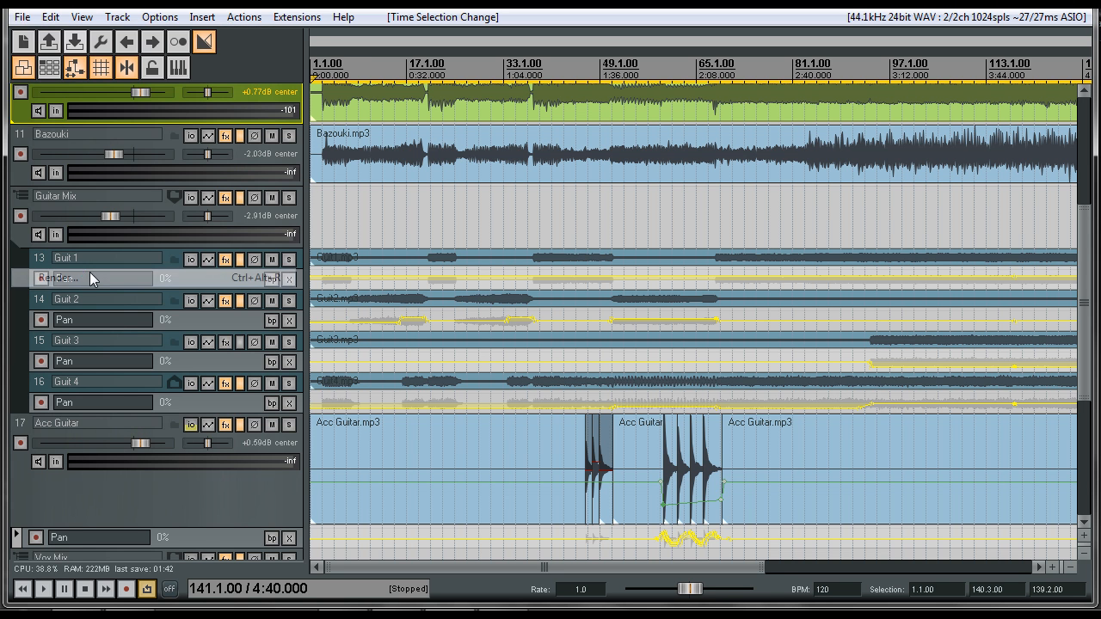
Render the time selection to Circus Envy.wav as 16-bit PCM stereo WAV
{"action": "left_click", "coordinate": [59, 278]}
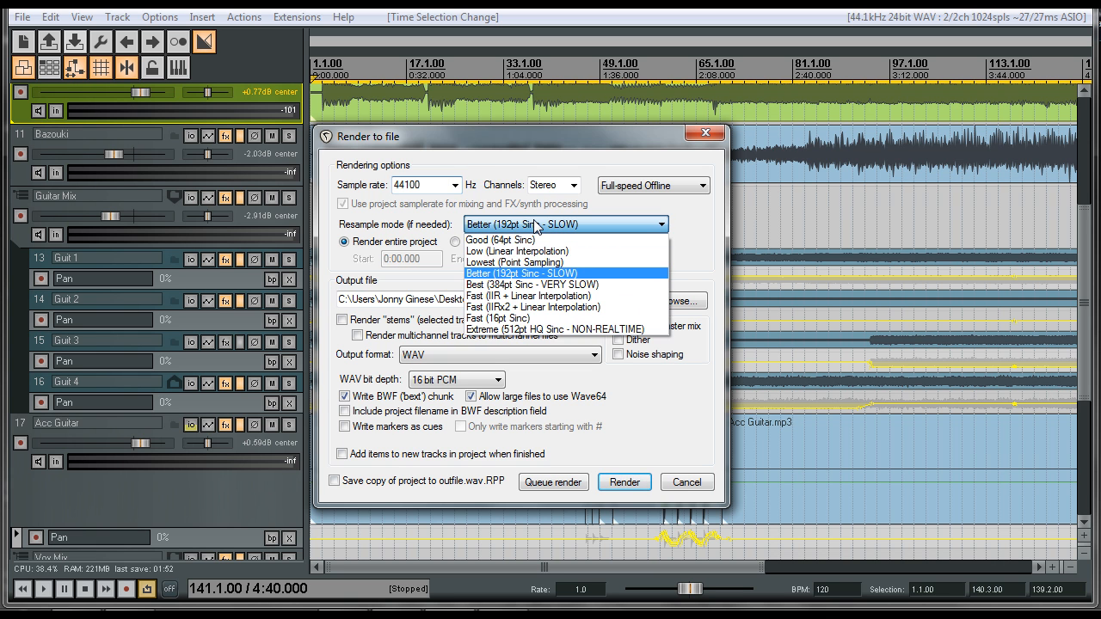
{"action": "left_click", "coordinate": [509, 273]}
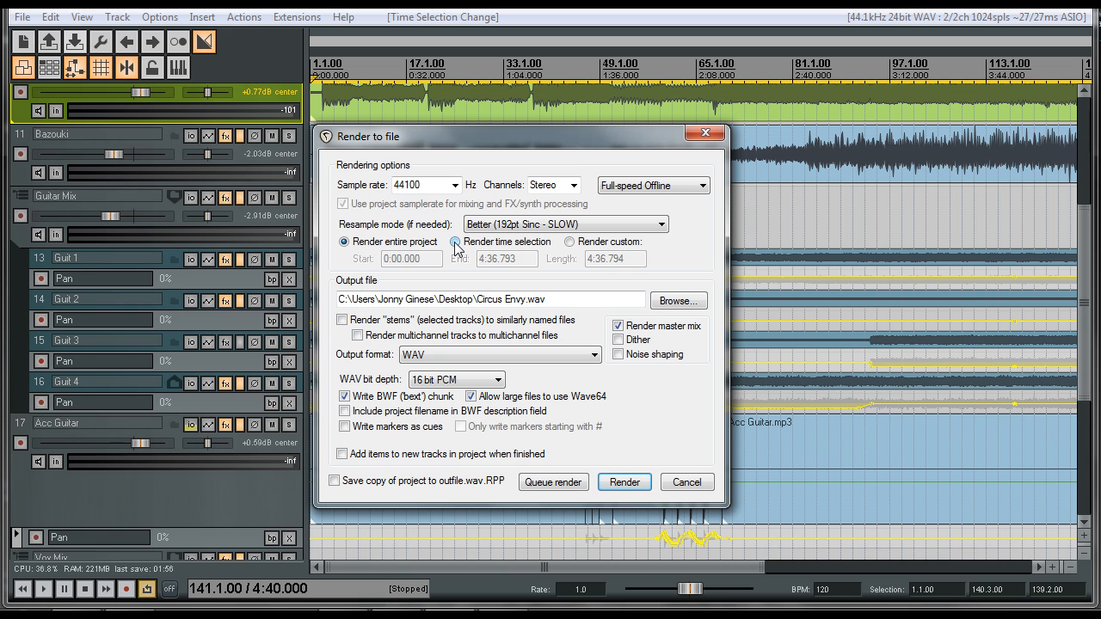
{"action": "left_click", "coordinate": [454, 242]}
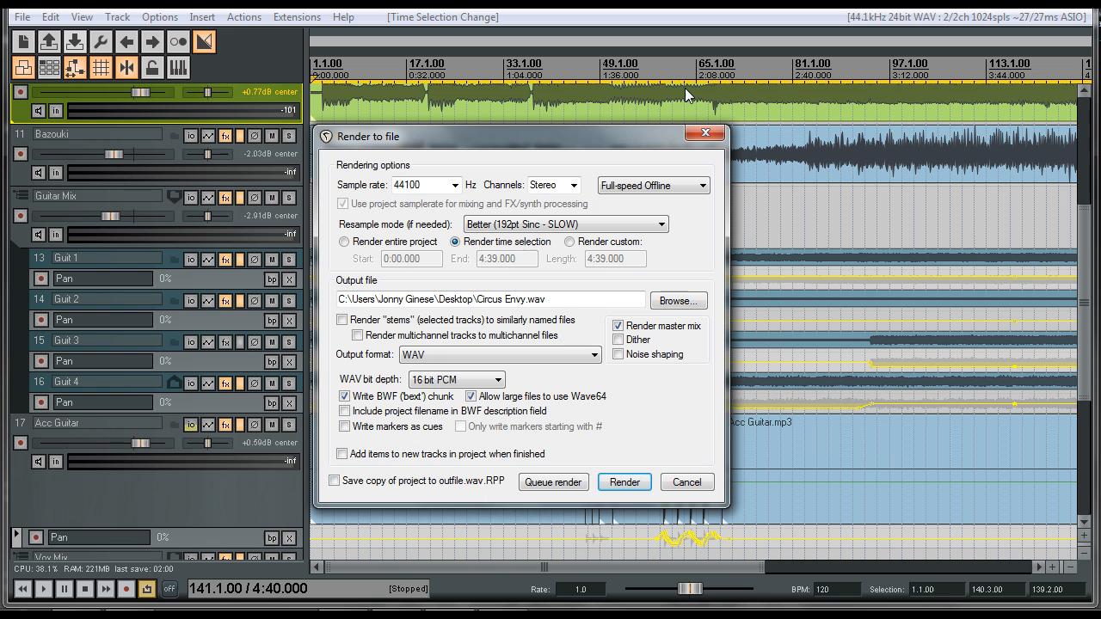
{"action": "mouse_move", "coordinate": [510, 148]}
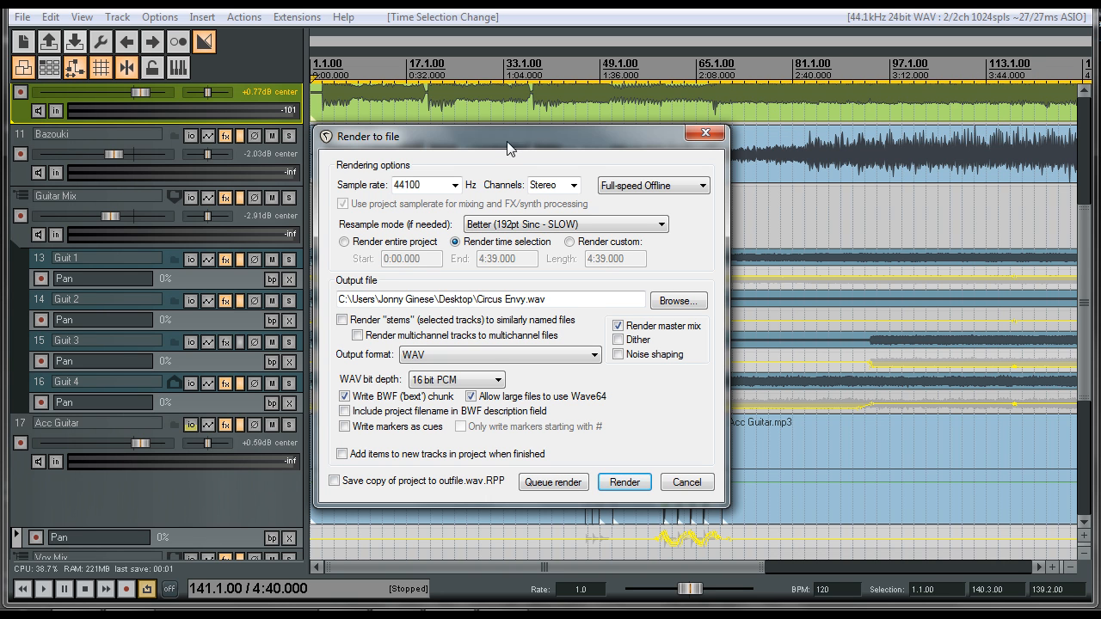
{"action": "left_click", "coordinate": [499, 355]}
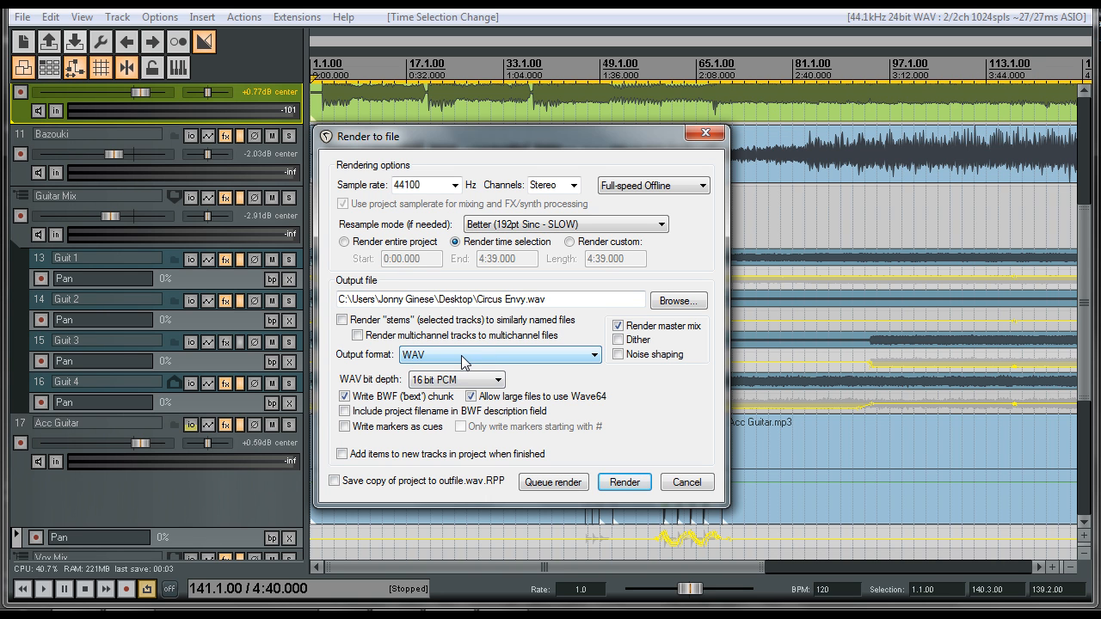
{"action": "left_click", "coordinate": [456, 380]}
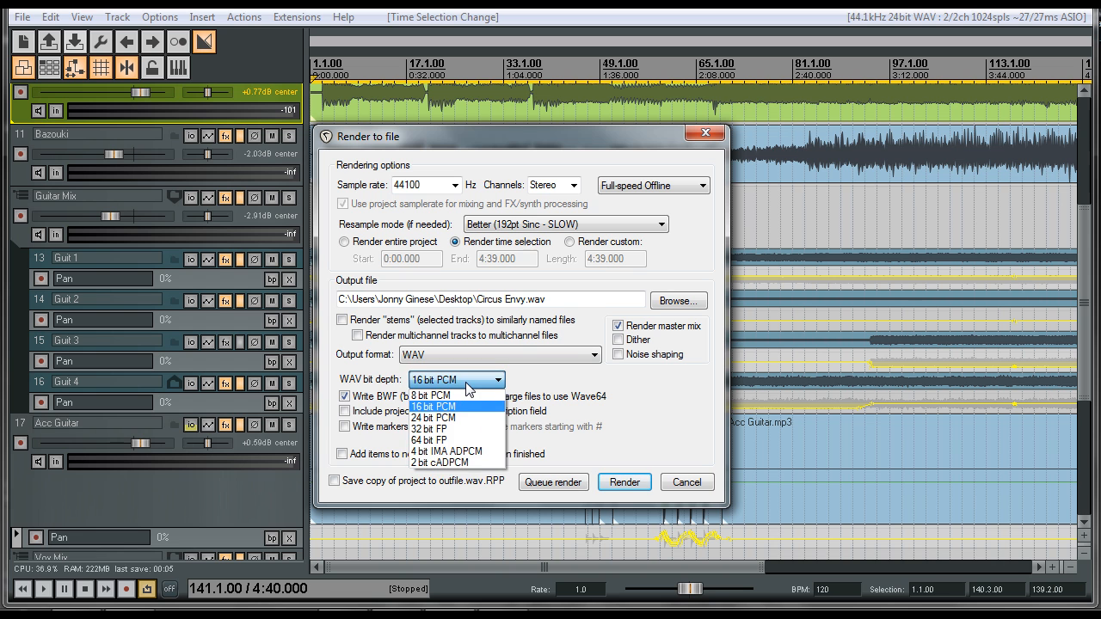
{"action": "left_click", "coordinate": [440, 405]}
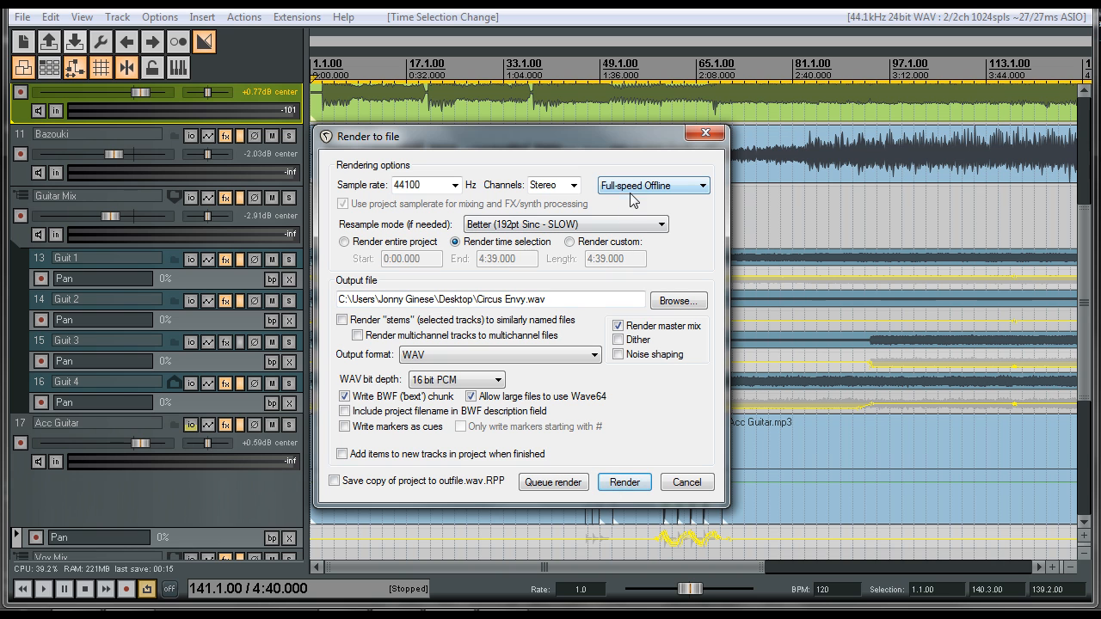
{"action": "mouse_move", "coordinate": [624, 481]}
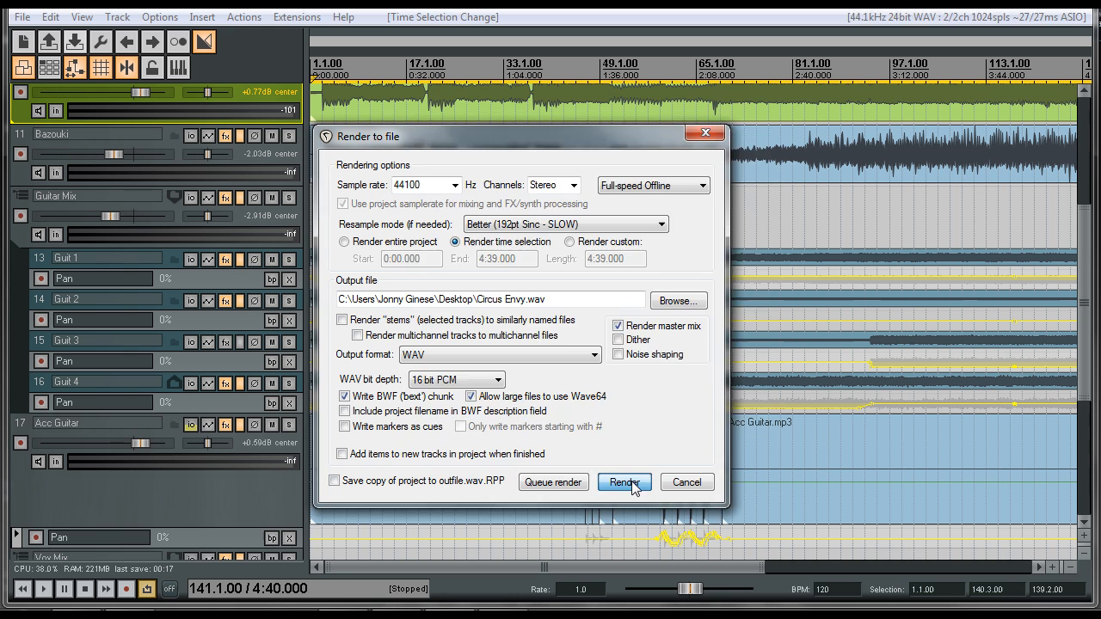
{"action": "left_click", "coordinate": [624, 482]}
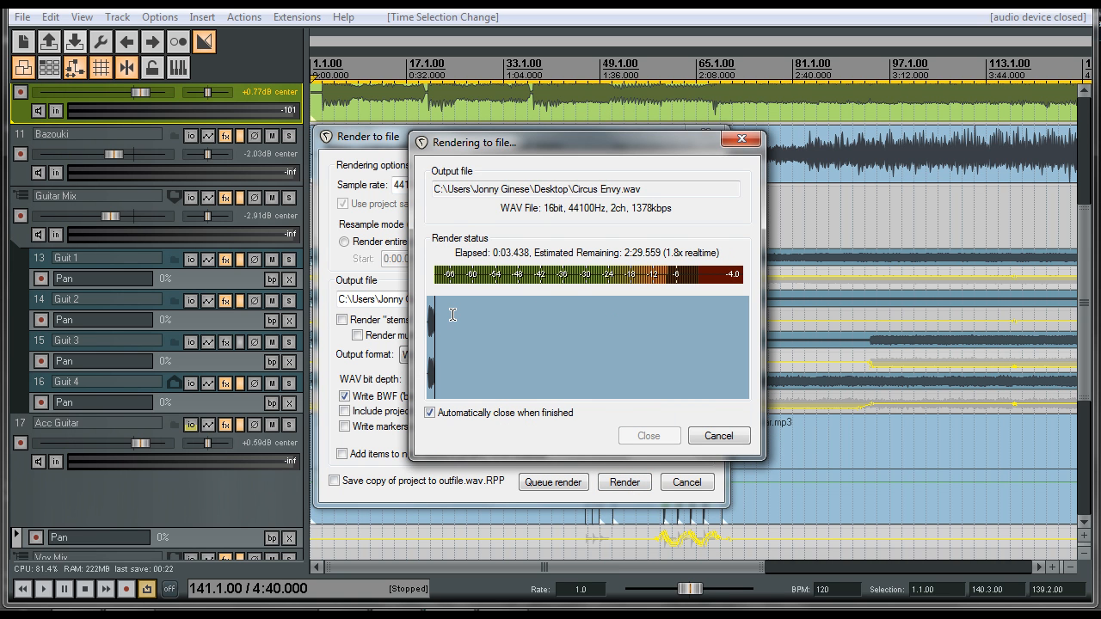